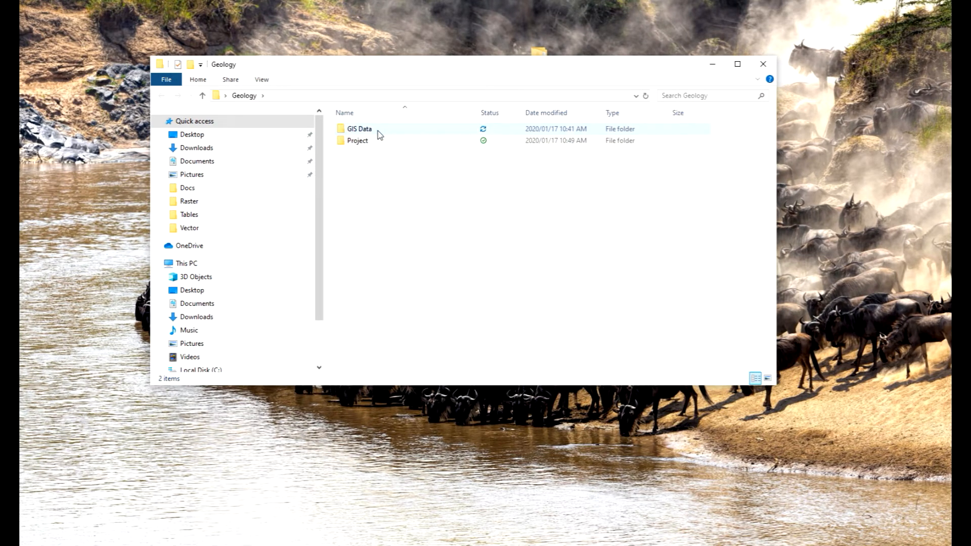
Step: Browse into GIS Data > Spatial > Raster and inspect the Ngozi topographic map image
double_click(357, 140)
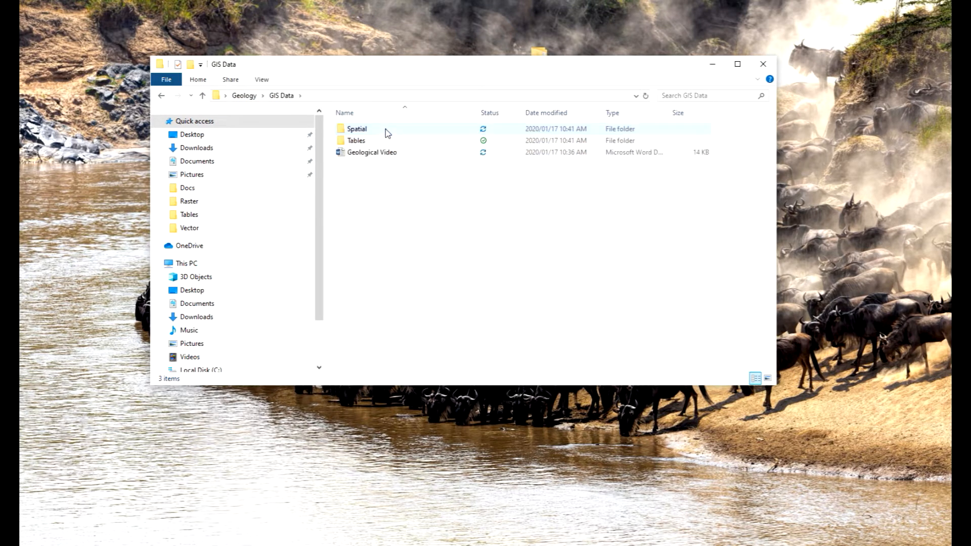
double_click(356, 129)
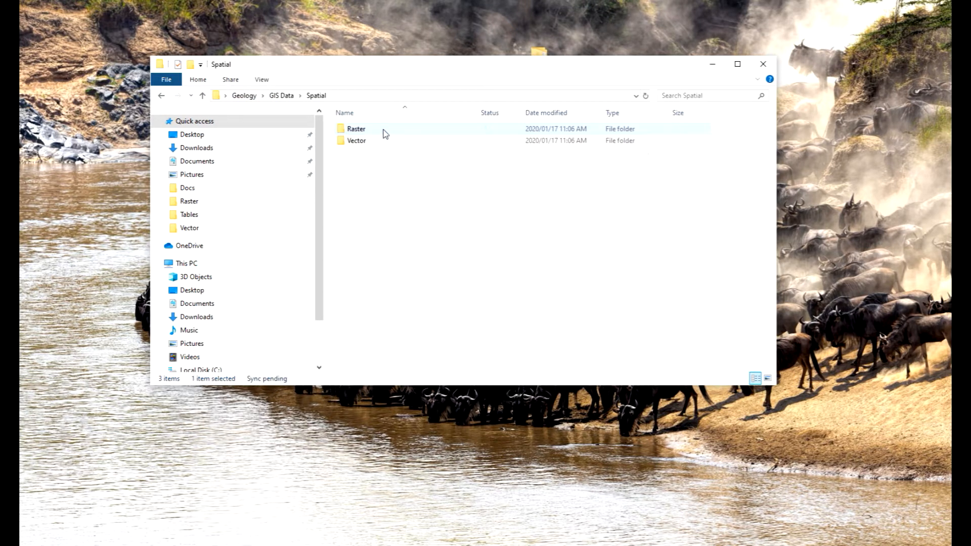
double_click(356, 141)
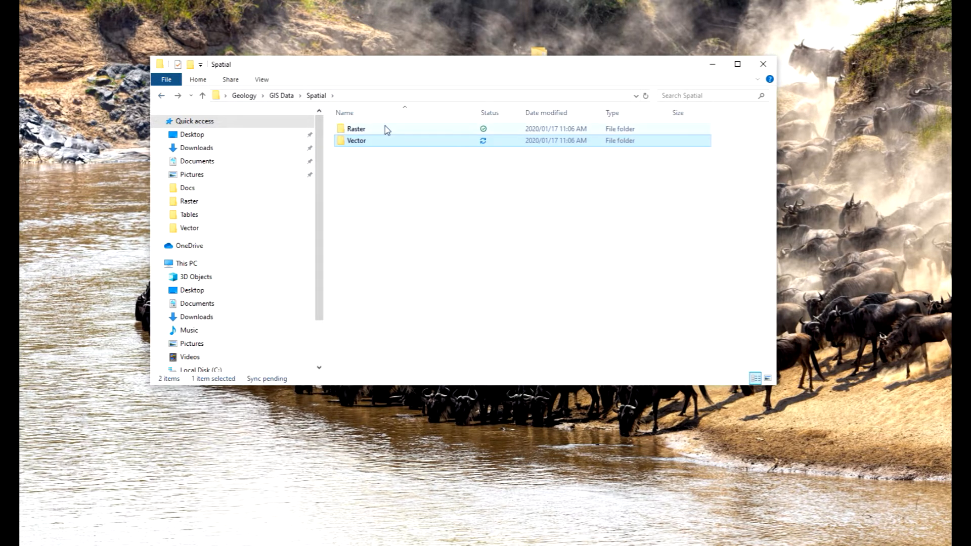
double_click(356, 128)
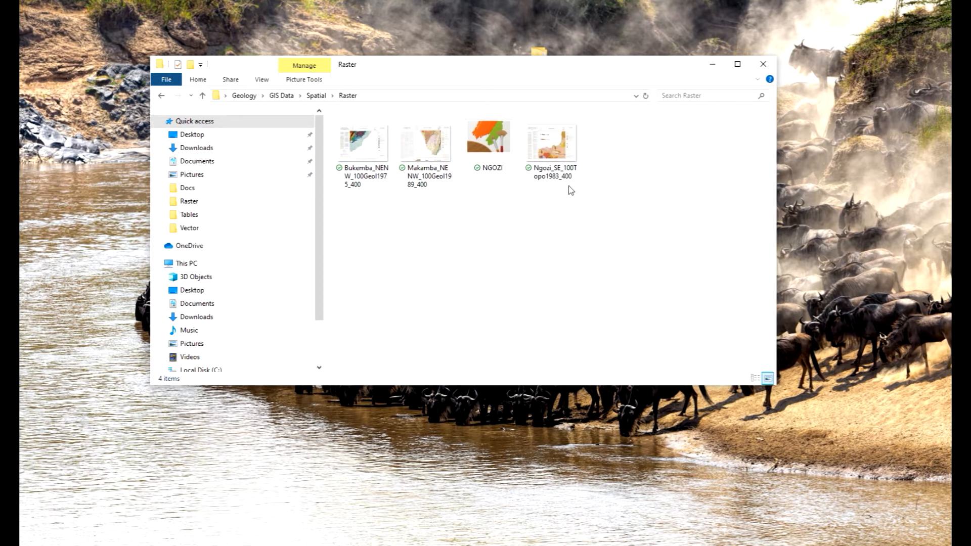
click(551, 140)
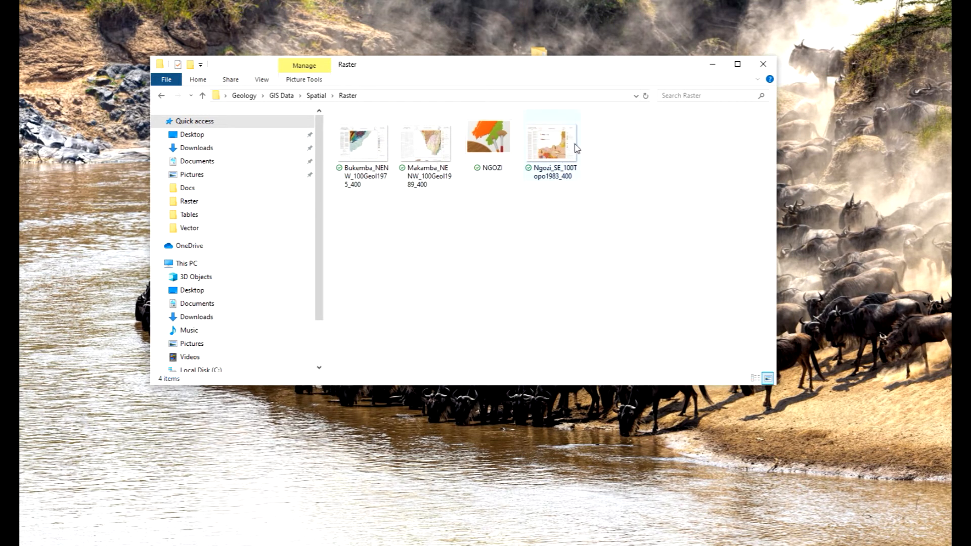
mouse_move(364, 139)
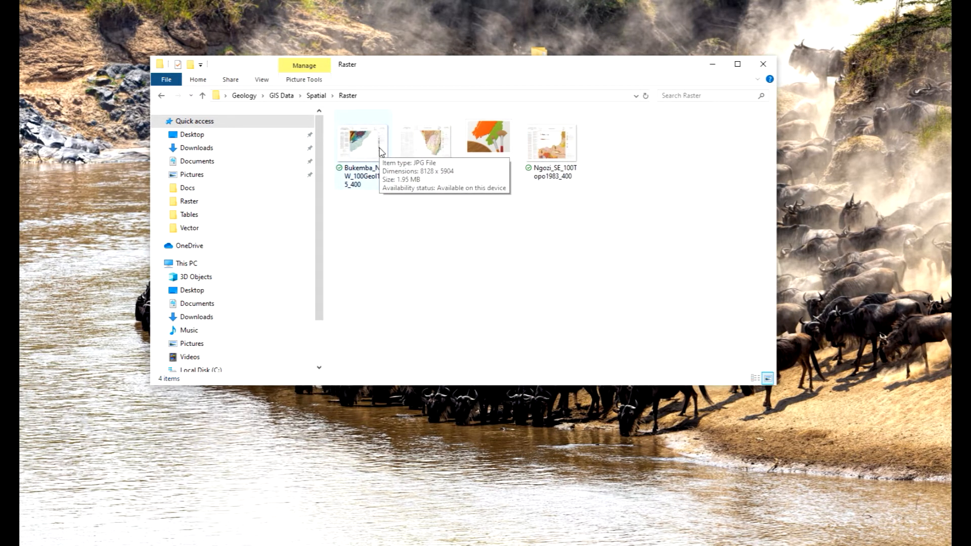
mouse_move(598, 210)
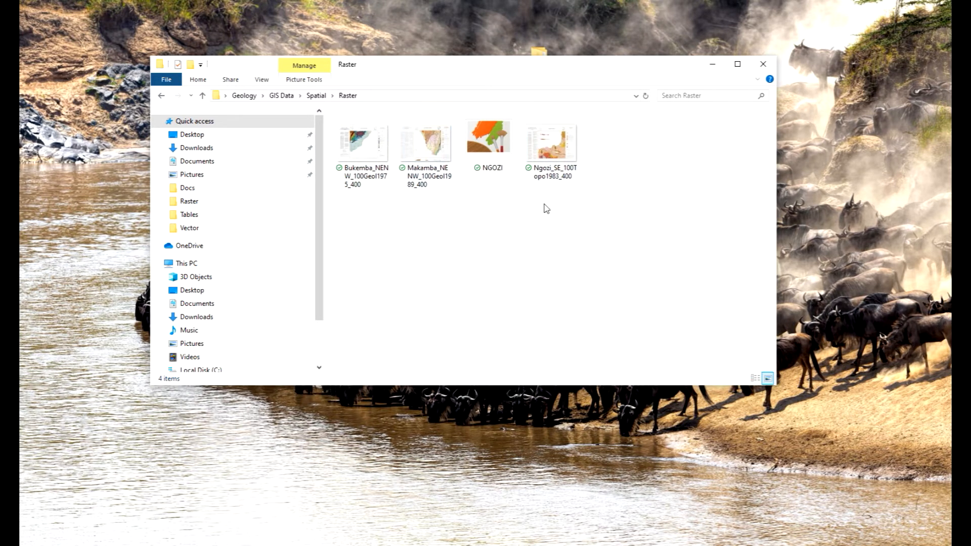
mouse_move(549, 248)
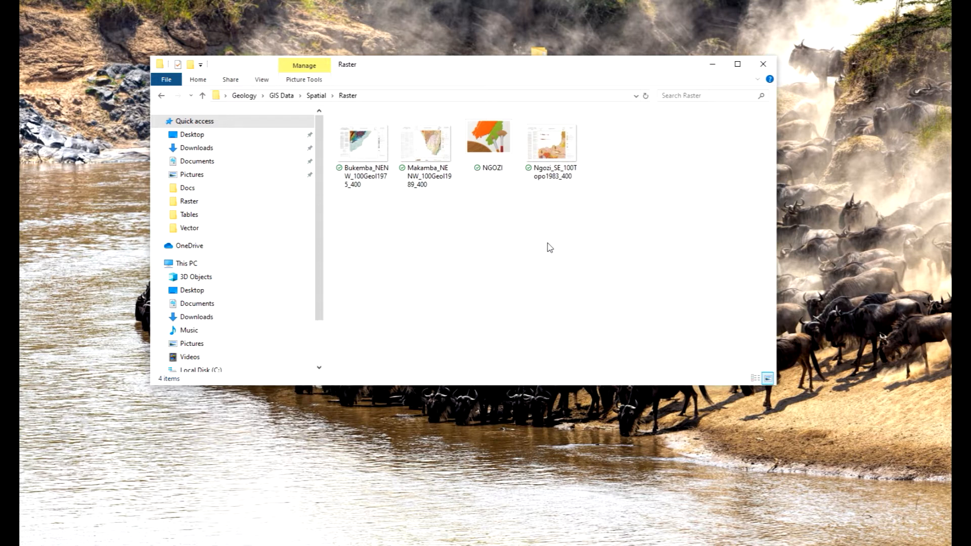
mouse_move(415, 236)
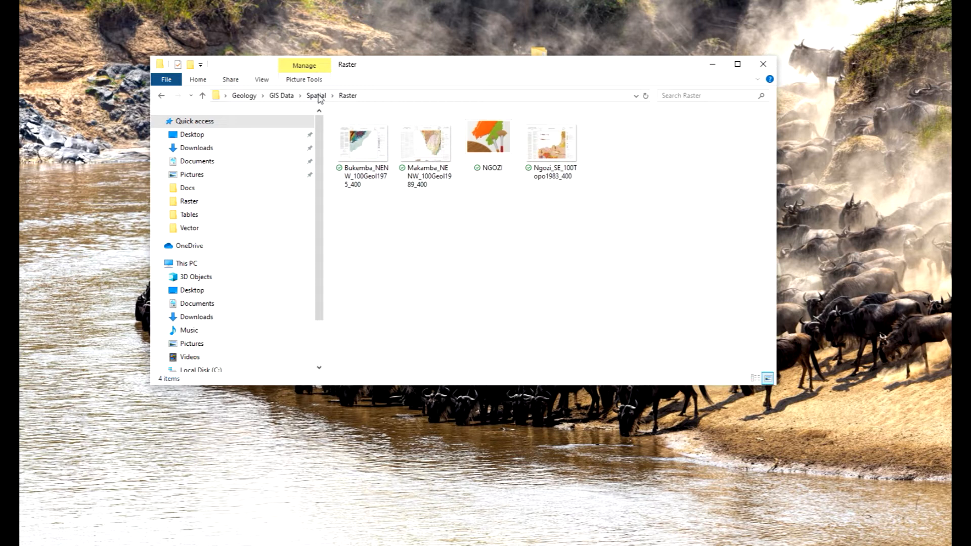
Step: Return to the Geology folder and launch the Geology project from the Project folder
click(316, 96)
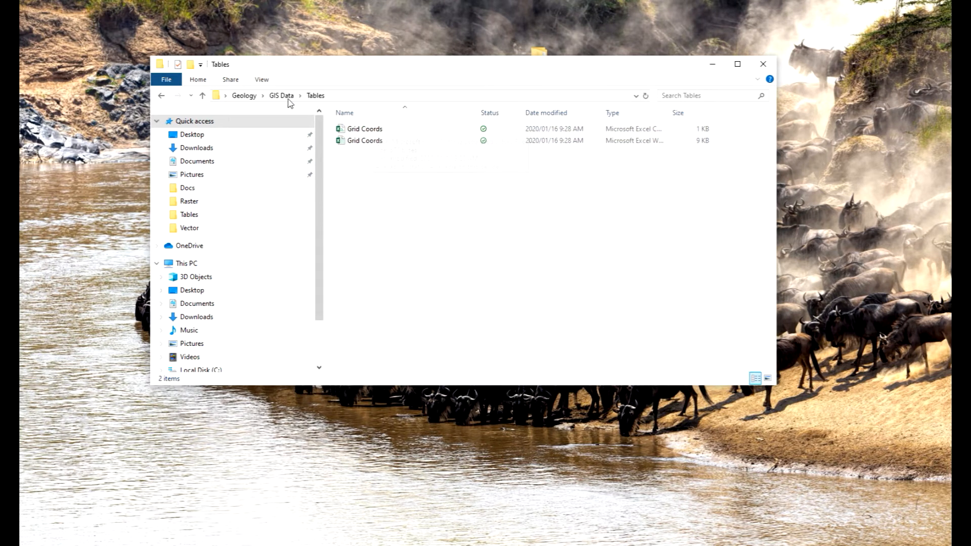
click(281, 95)
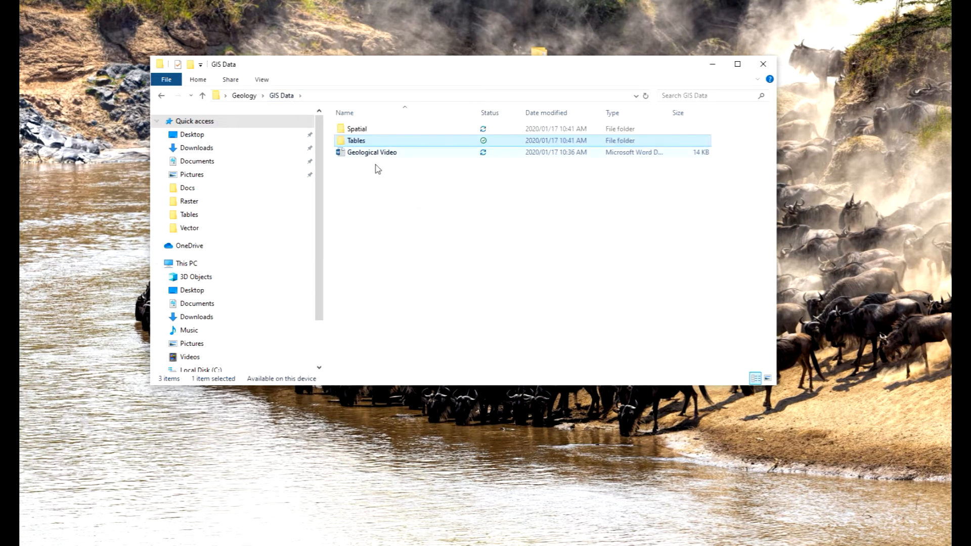
click(387, 192)
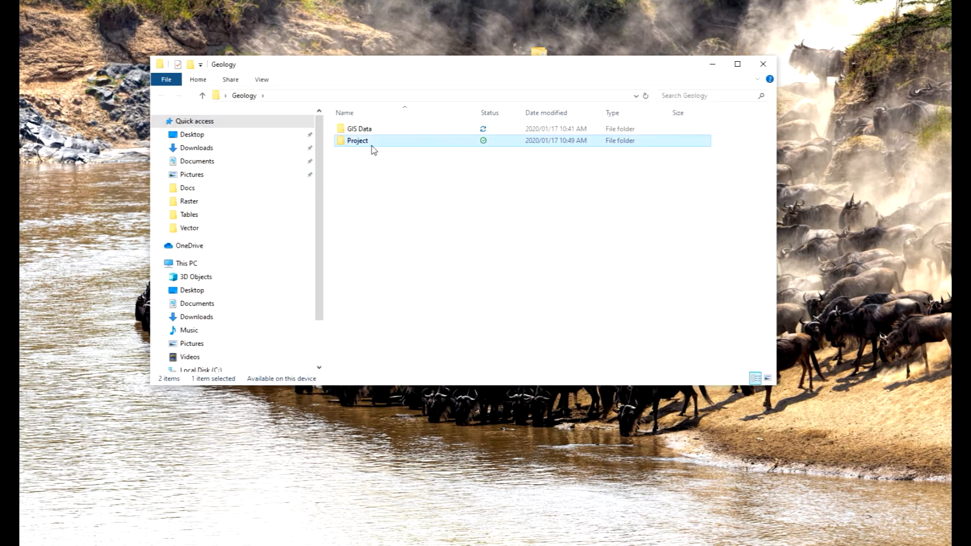
double_click(358, 141)
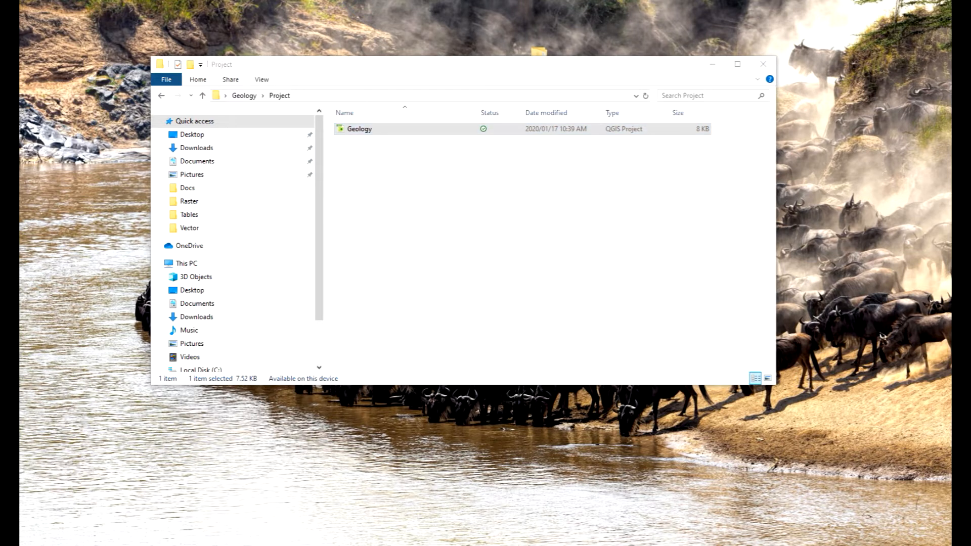
double_click(360, 128)
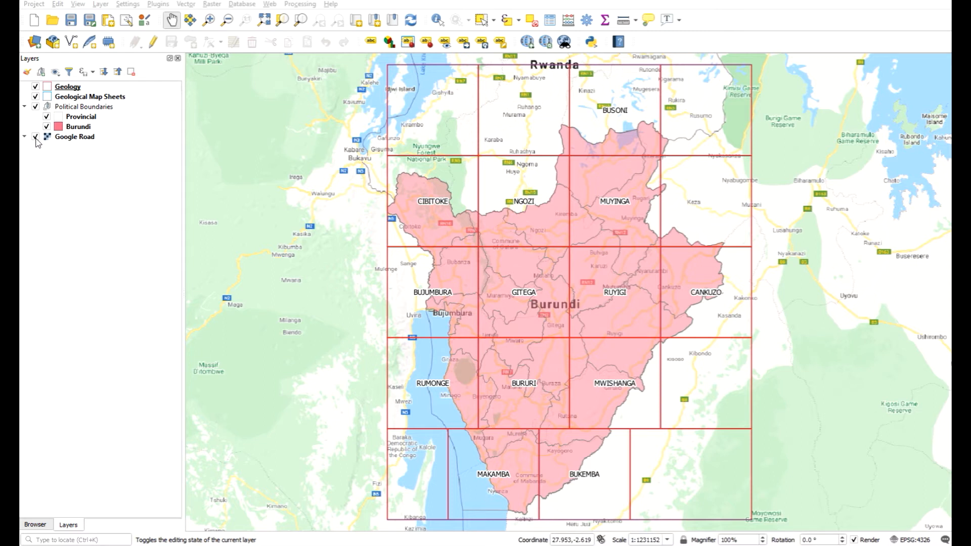
Step: Uncheck the Google Road, Burundi and Geology layers in the Layers panel
click(36, 136)
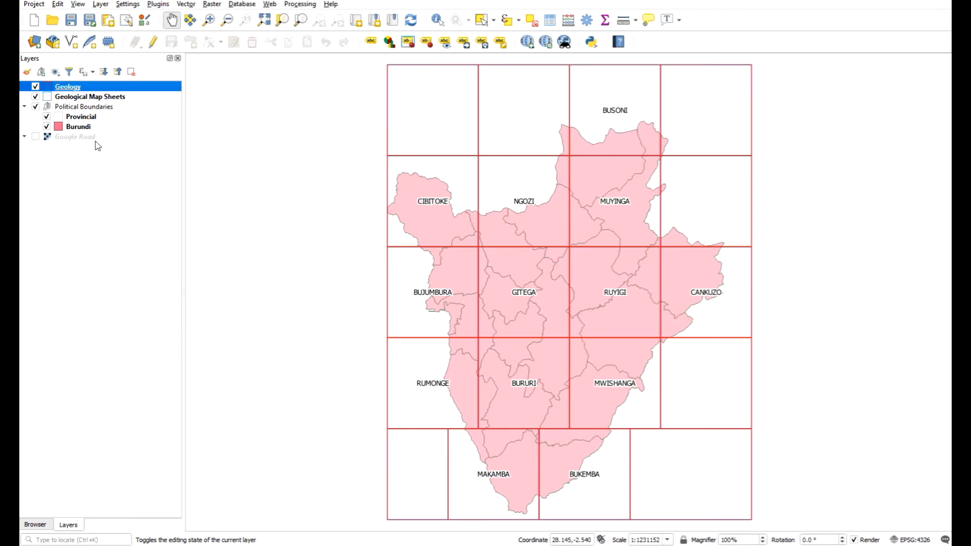
mouse_move(69, 144)
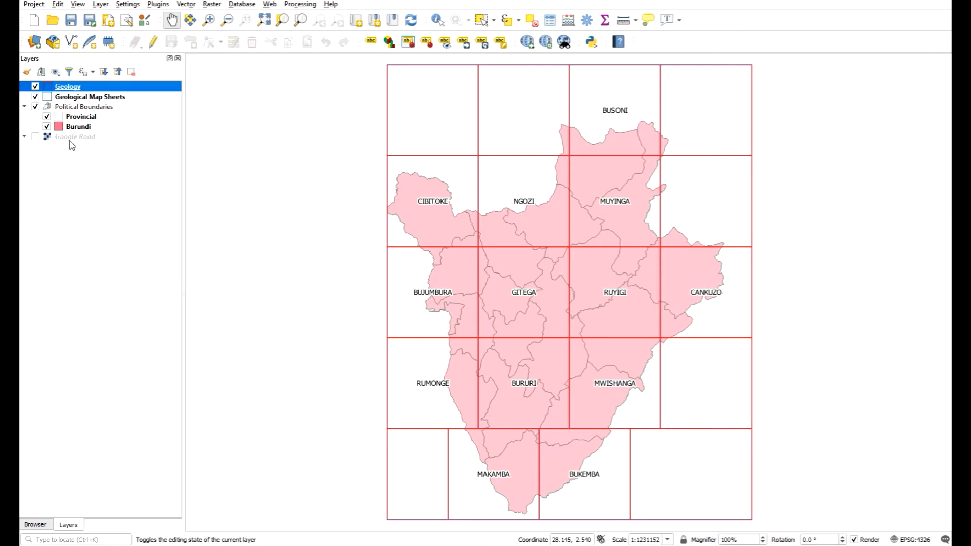
mouse_move(75, 136)
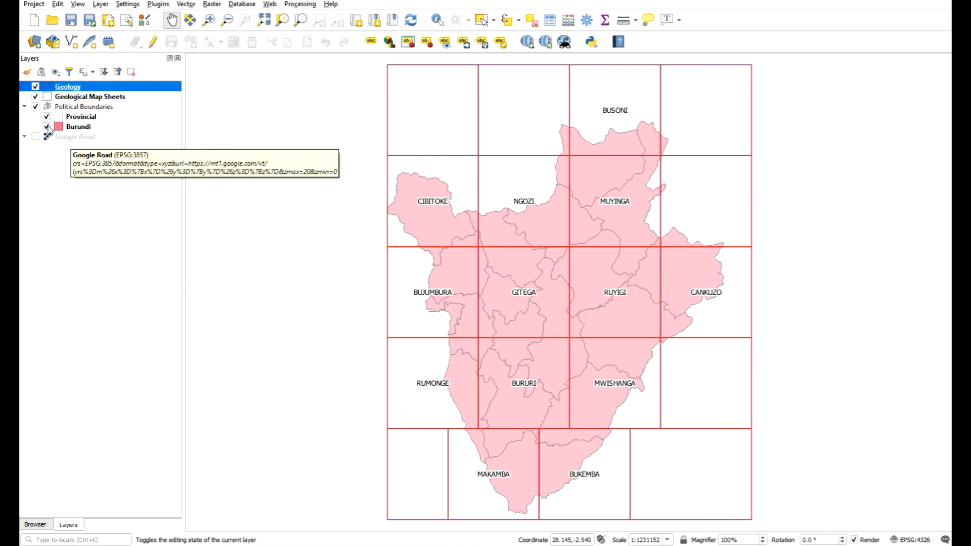
click(36, 127)
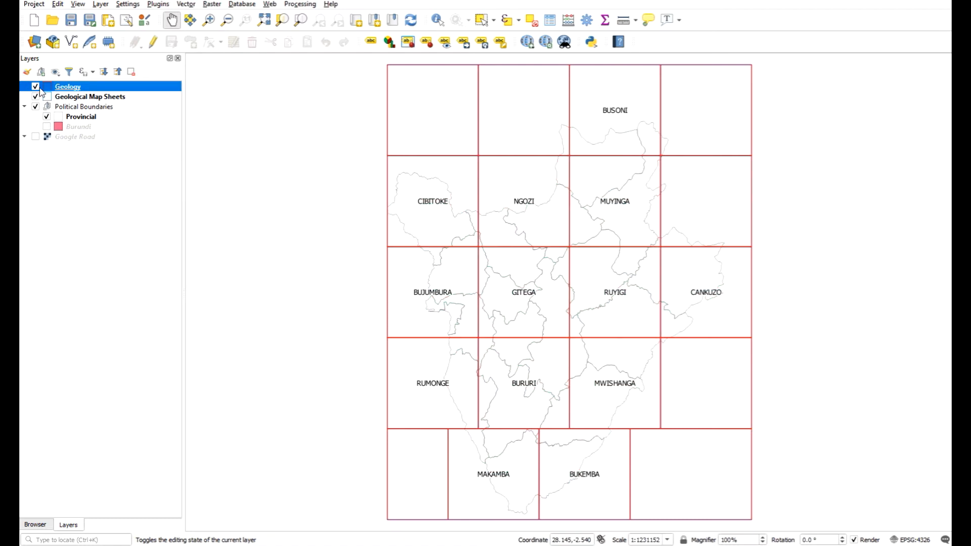
click(35, 86)
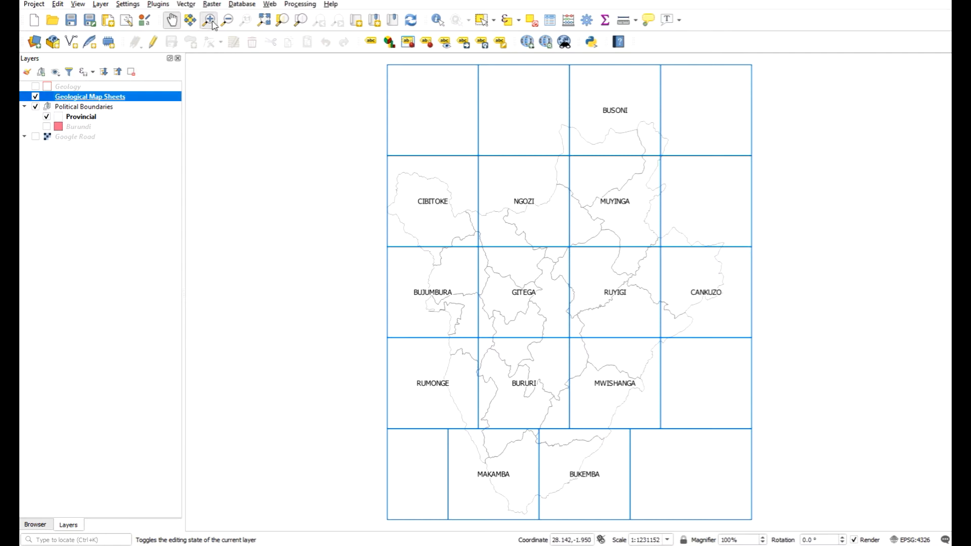
Step: Zoom-box onto the Ngozi sheet, then view the Installed list in the plugin manager
drag(443, 128, 608, 280)
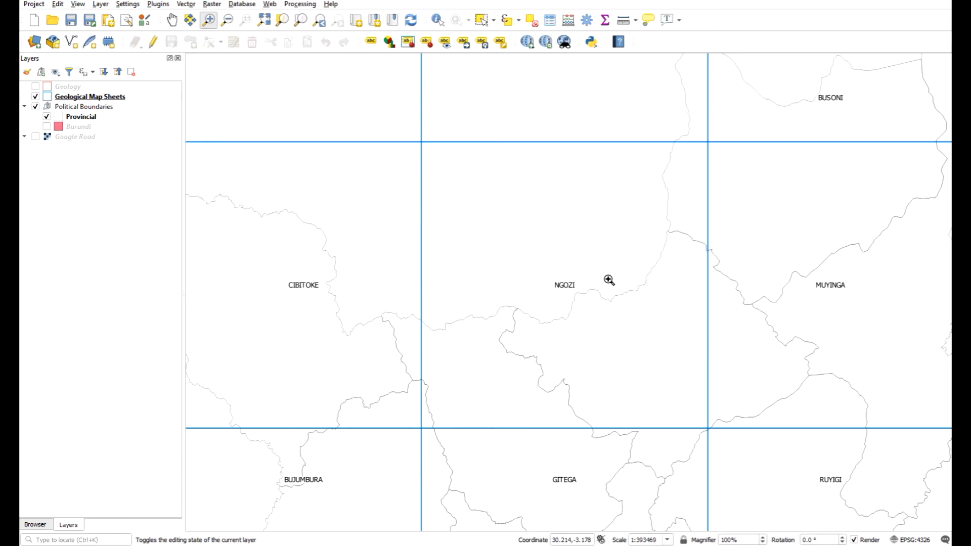
mouse_move(344, 161)
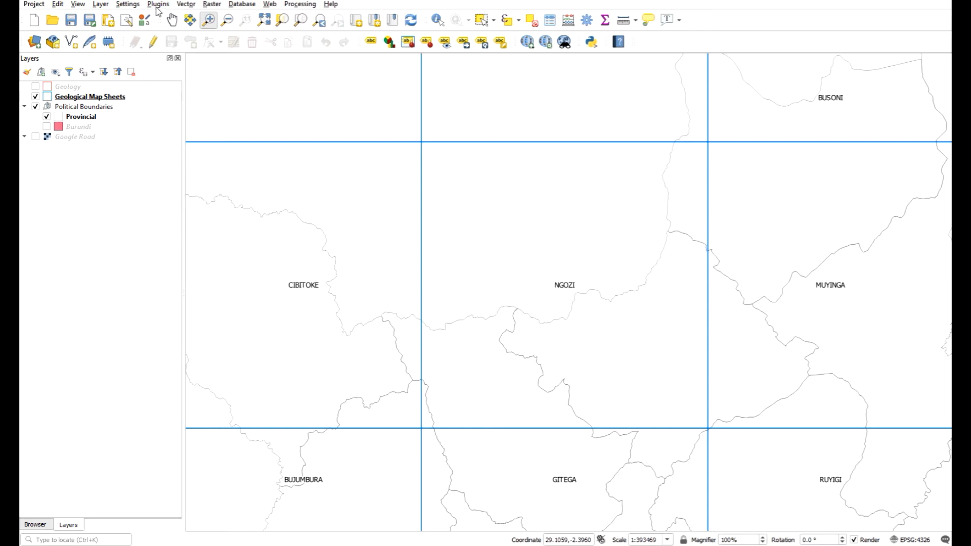
click(158, 3)
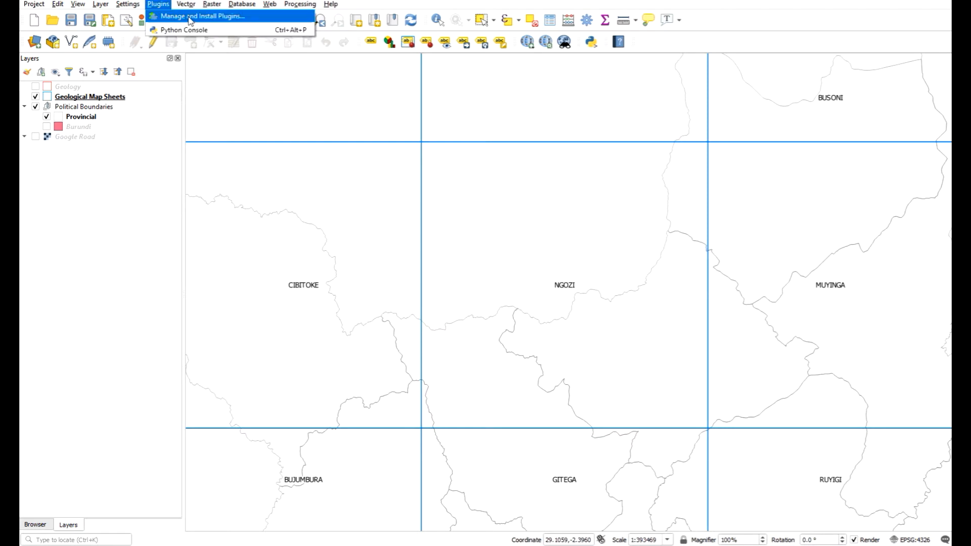
click(202, 16)
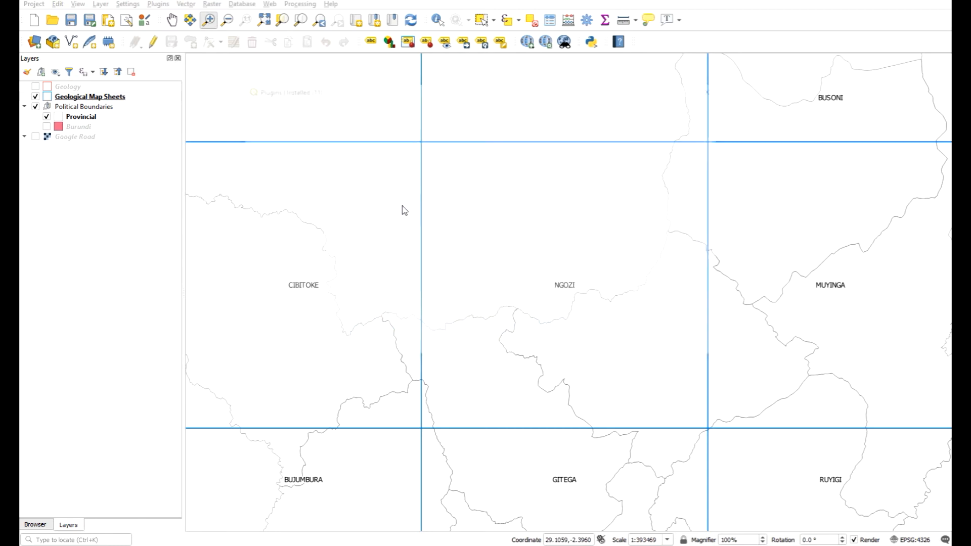
click(157, 3)
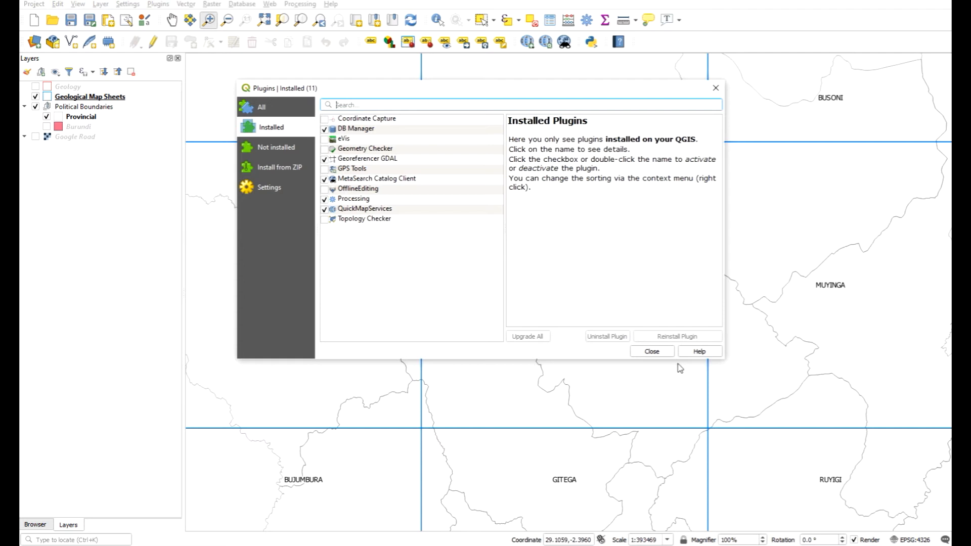
click(651, 351)
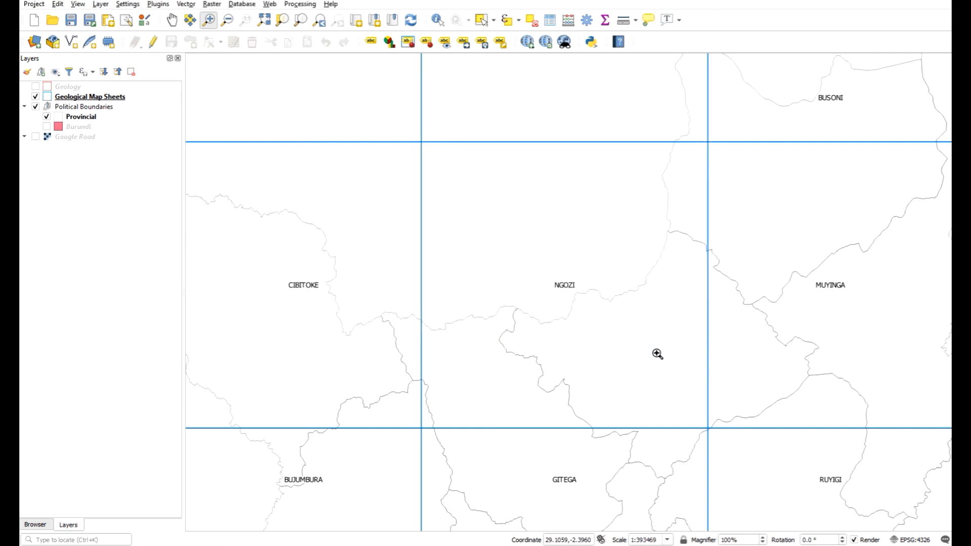
mouse_move(289, 93)
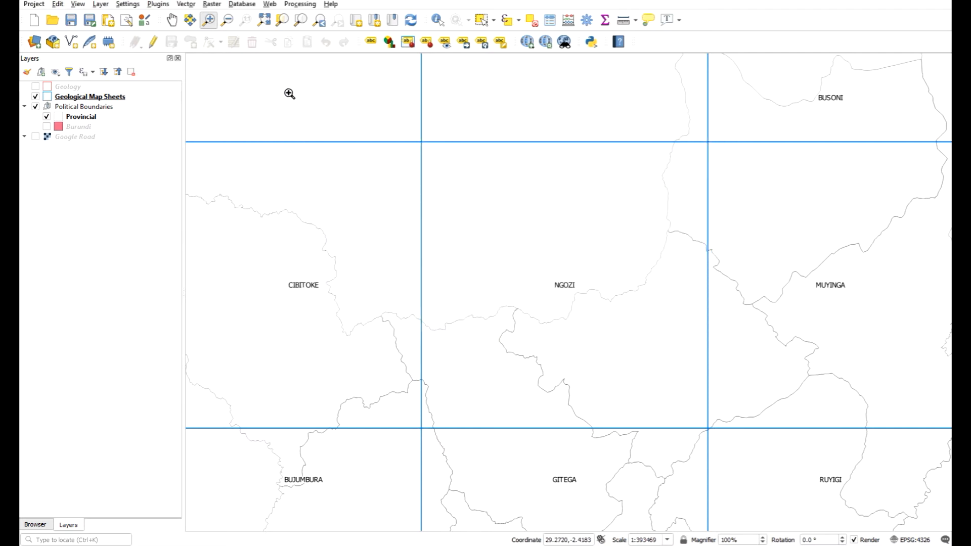
Step: Launch the Georeferencer from the Raster menu
click(212, 4)
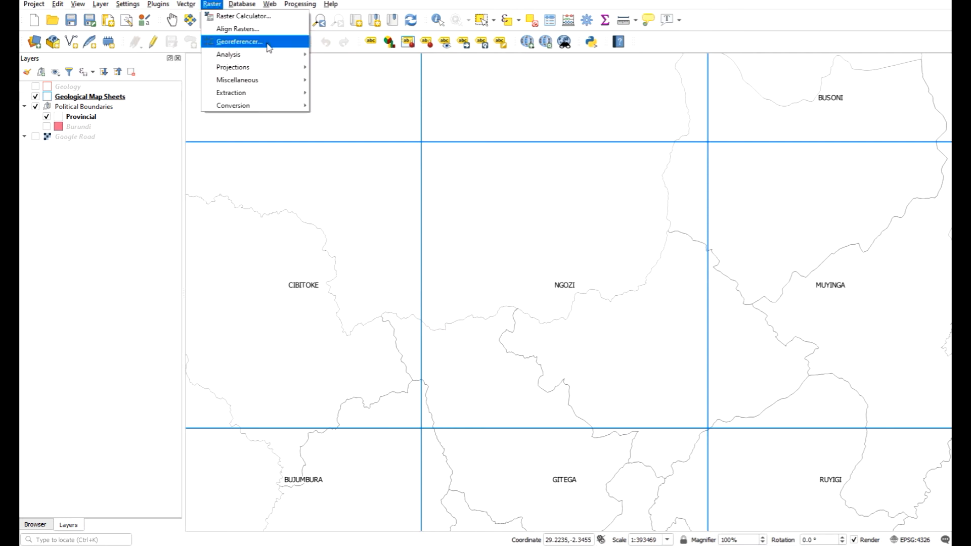
mouse_move(265, 45)
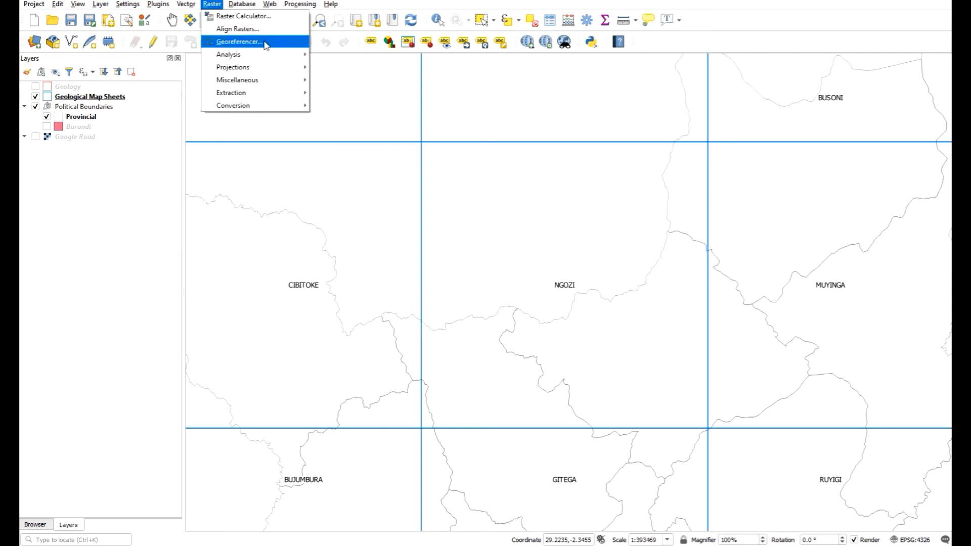
click(239, 41)
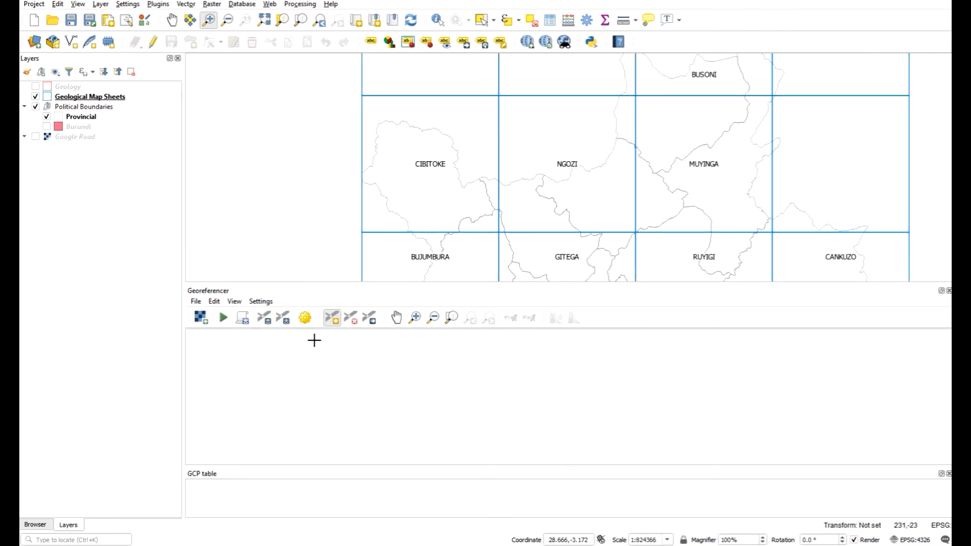
click(260, 301)
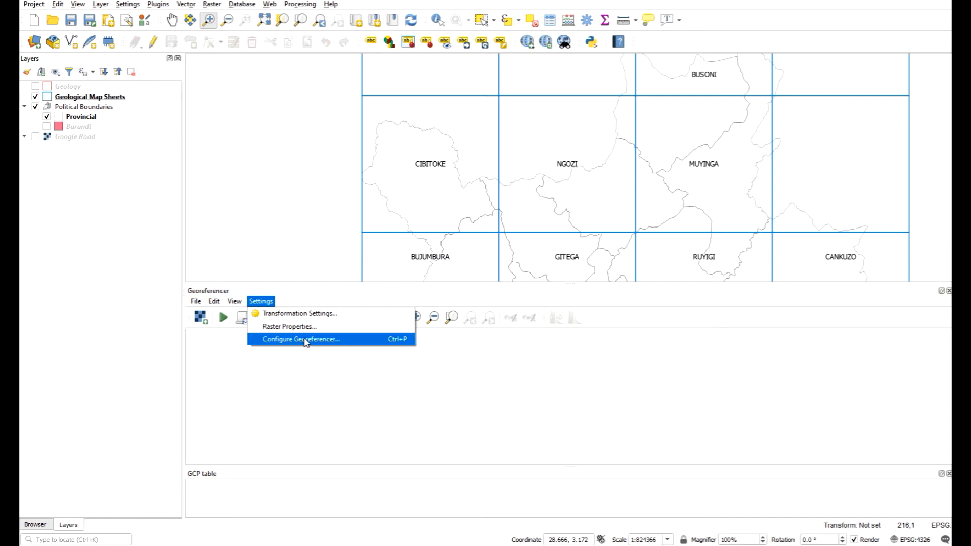
click(301, 338)
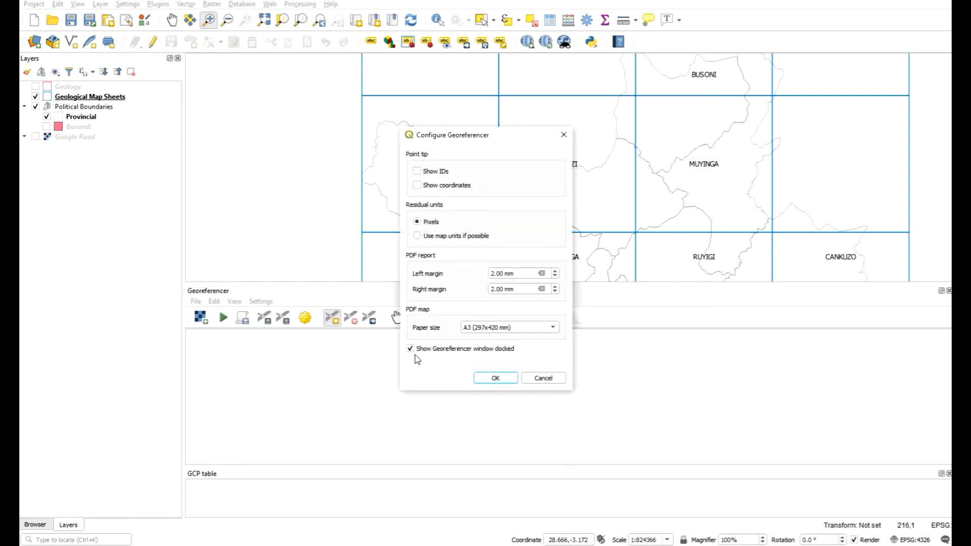
mouse_move(466, 354)
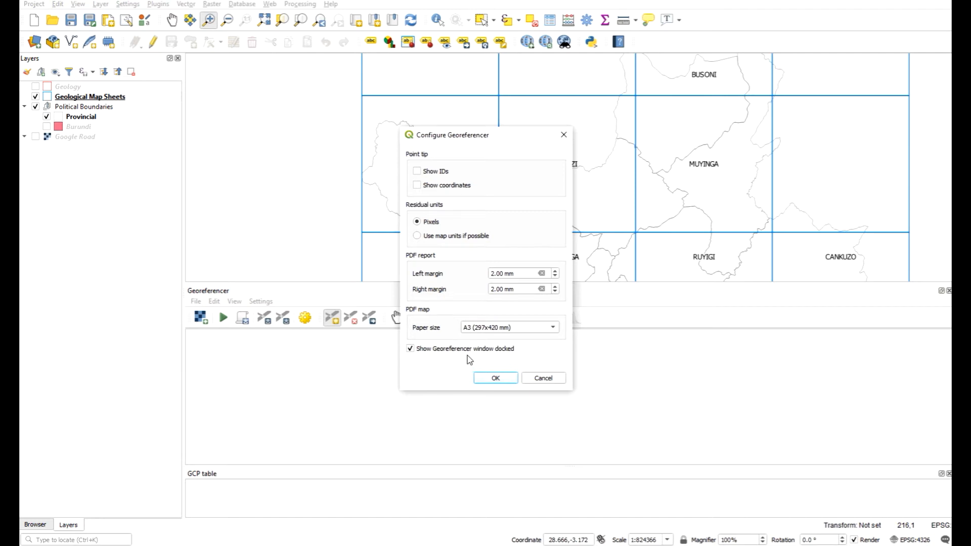
mouse_move(511, 384)
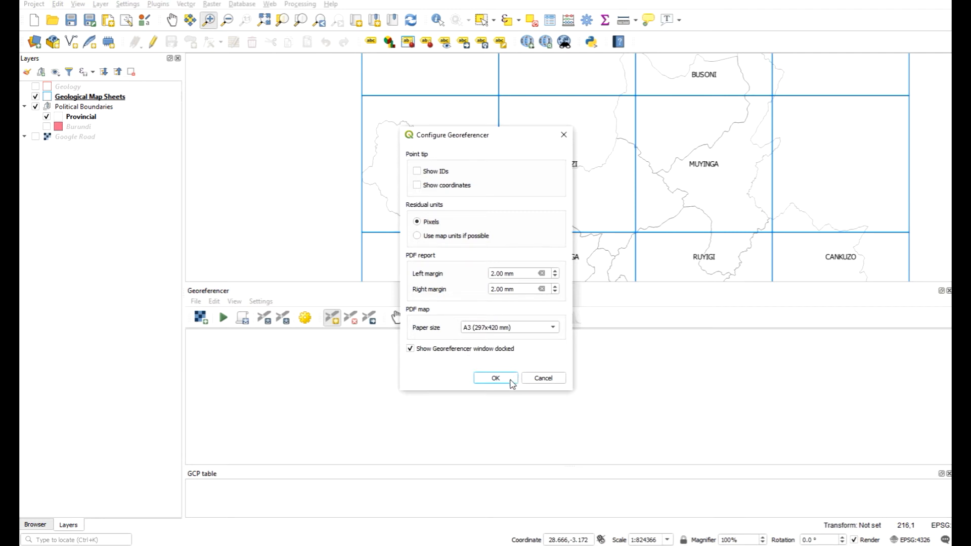
click(495, 378)
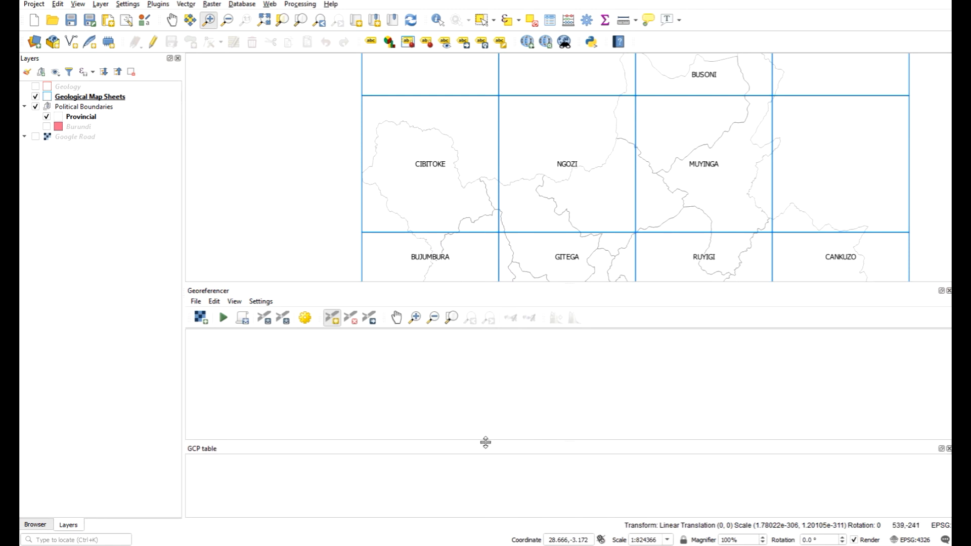
mouse_move(581, 151)
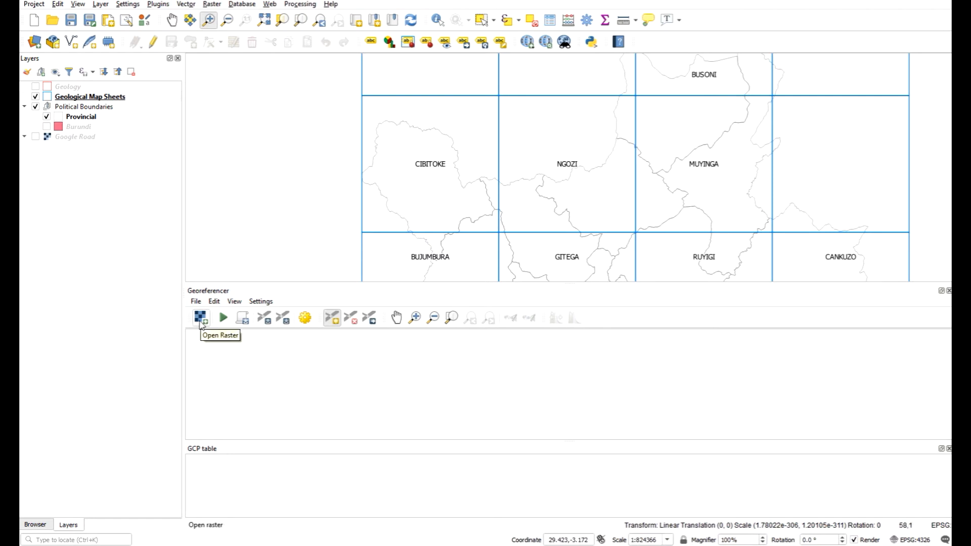
Step: Load Ngozi_SE_100Topo1983_400 from GIS Data > Spatial > Raster into the Georeferencer
click(200, 317)
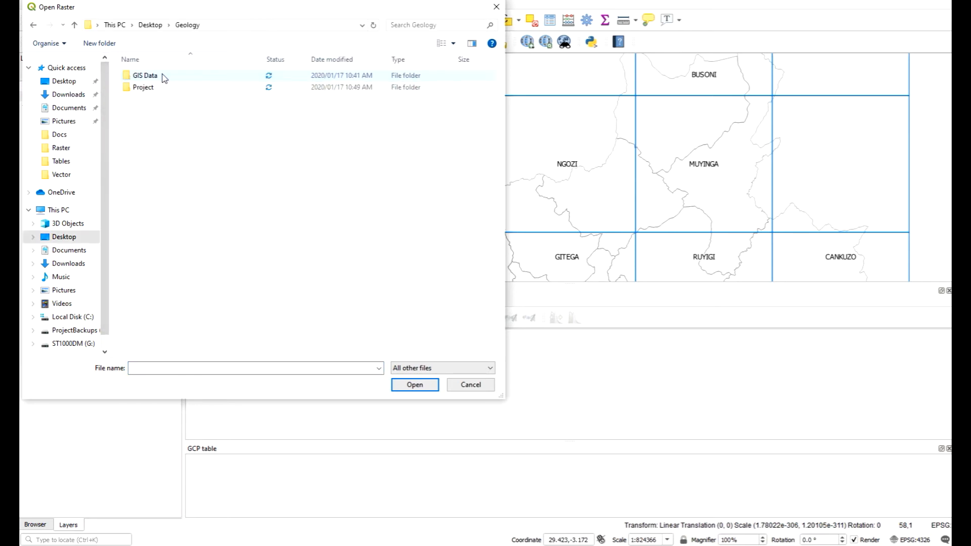
double_click(144, 87)
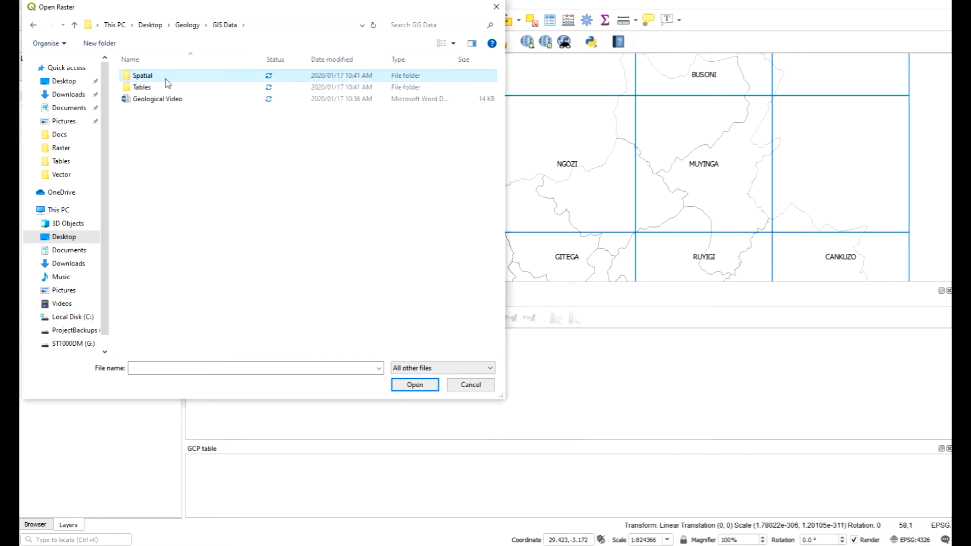
double_click(143, 75)
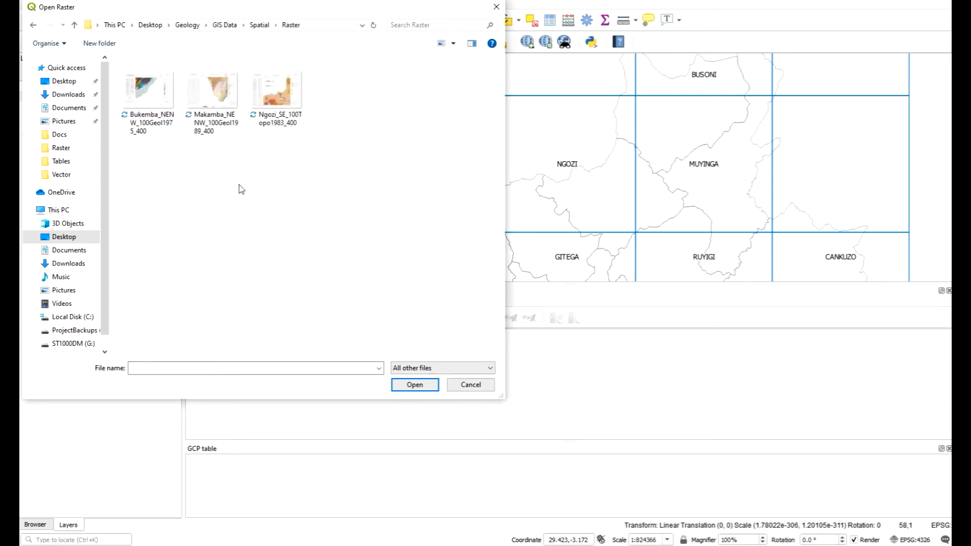
click(276, 90)
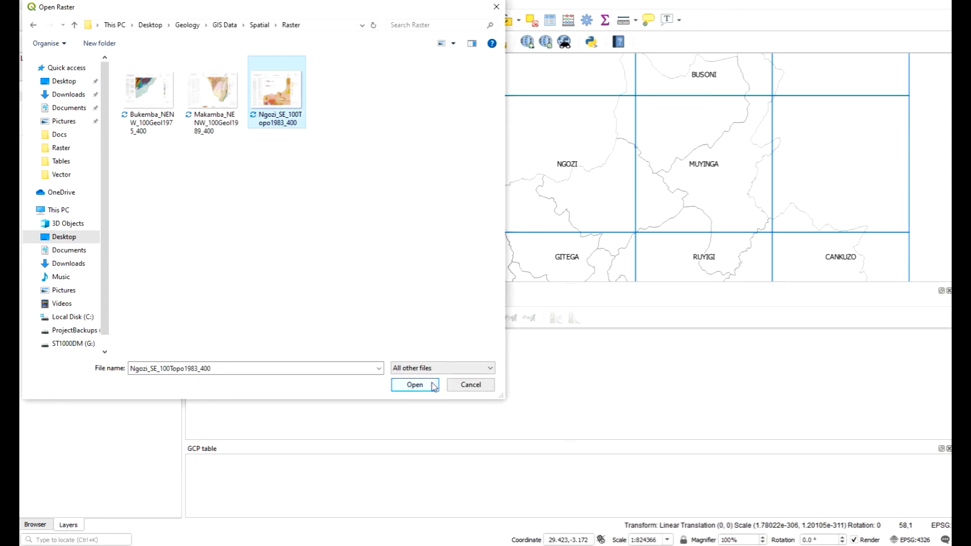
click(415, 384)
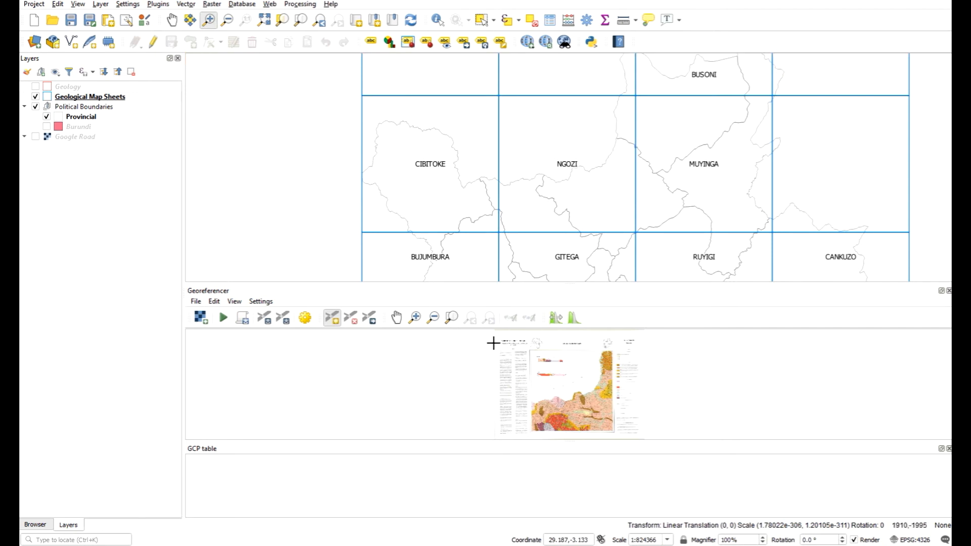
mouse_move(359, 339)
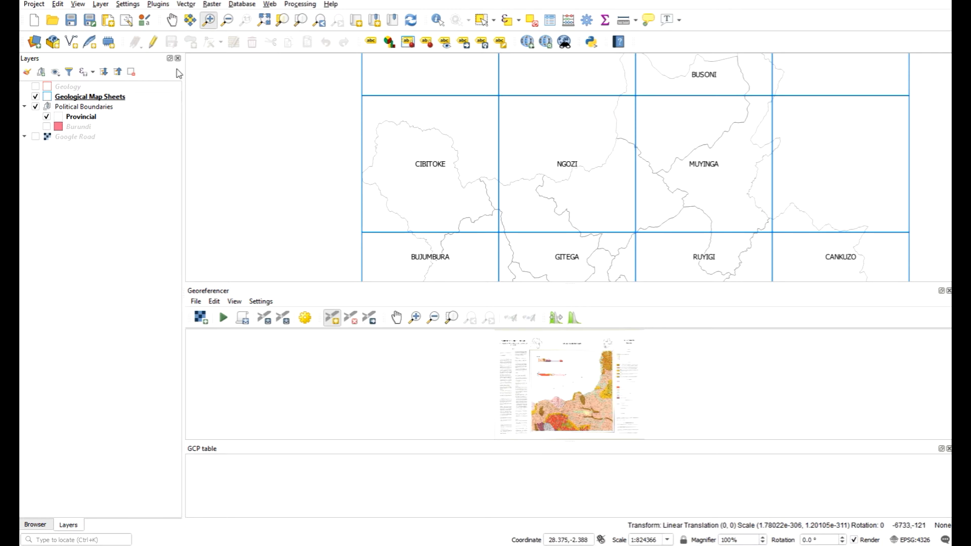
mouse_move(34, 5)
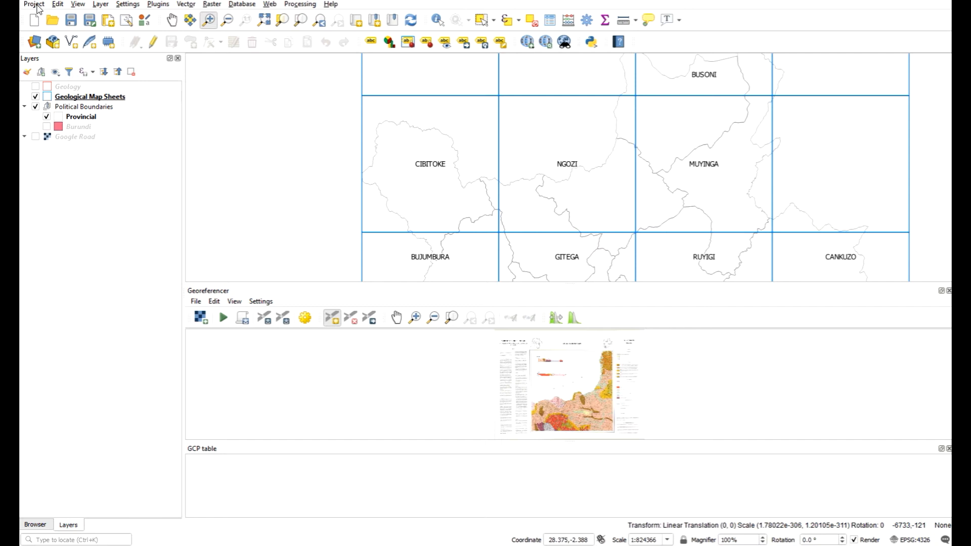
click(33, 4)
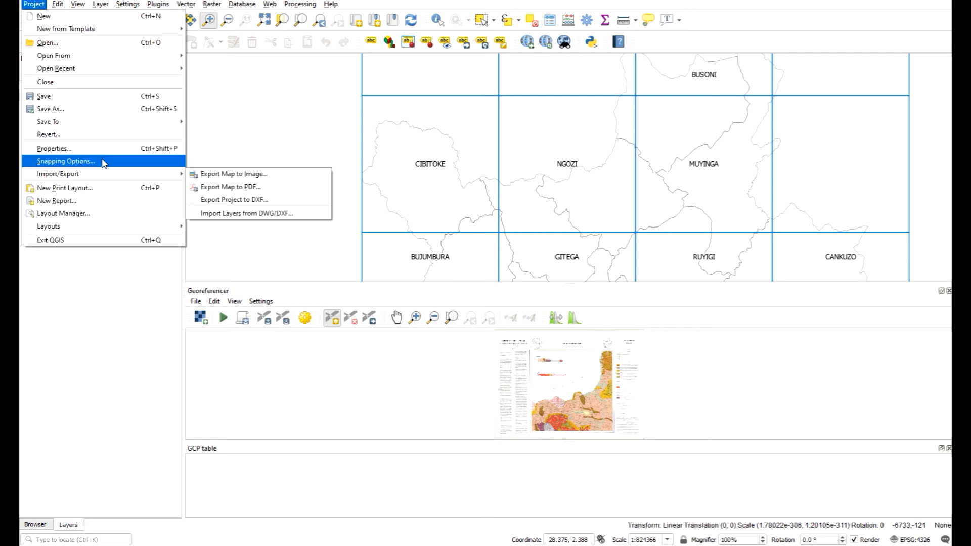
click(66, 161)
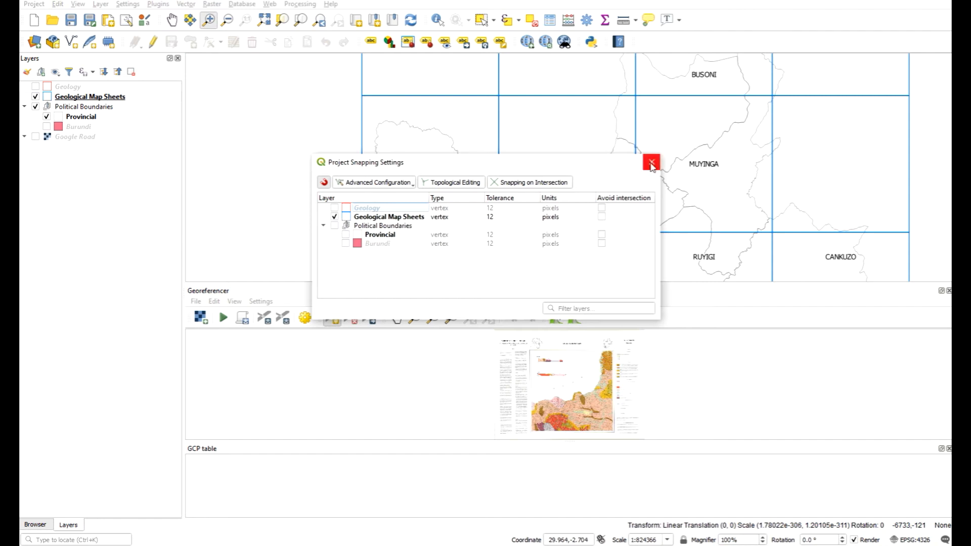
mouse_move(651, 163)
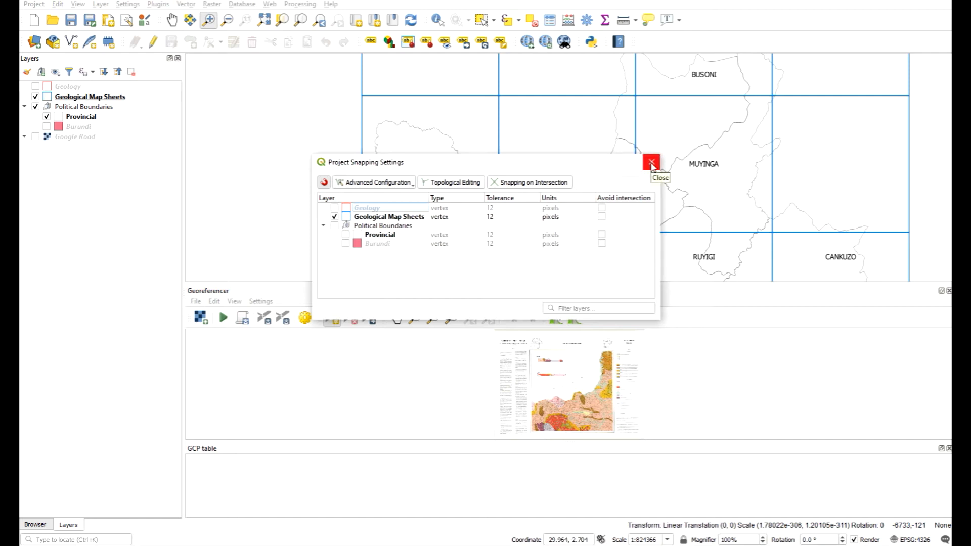
click(651, 163)
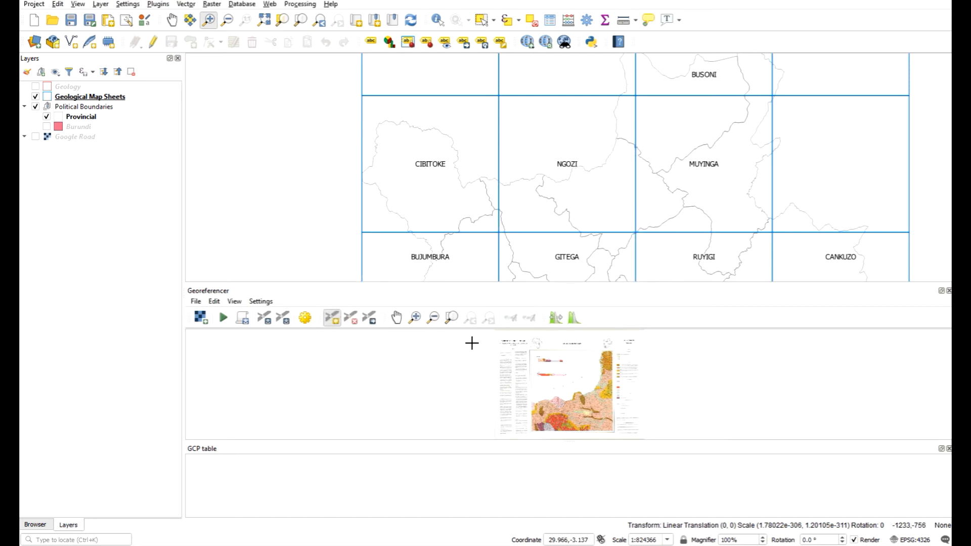
mouse_move(530, 359)
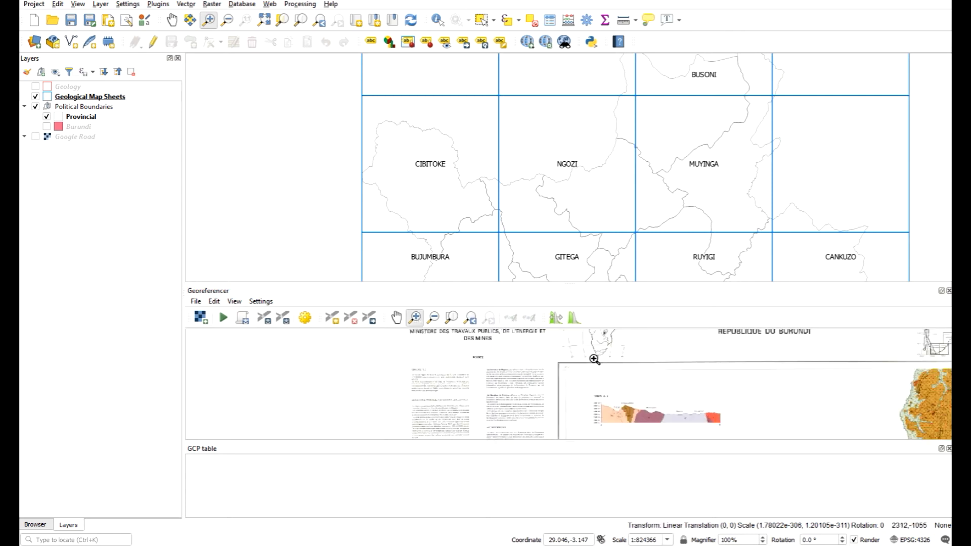
Step: Place a control point on the top-left corner tick at X 29.5, Y -2.5
click(594, 360)
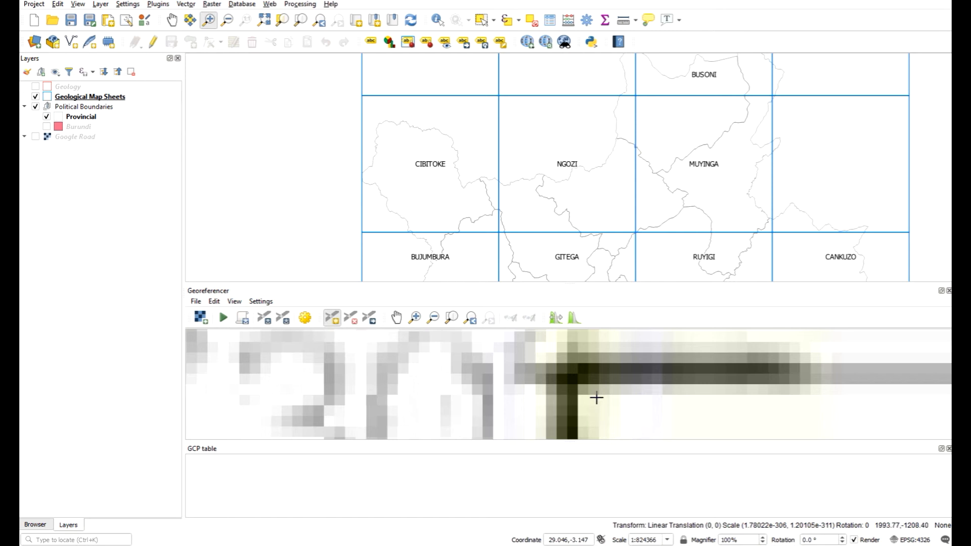
mouse_move(566, 374)
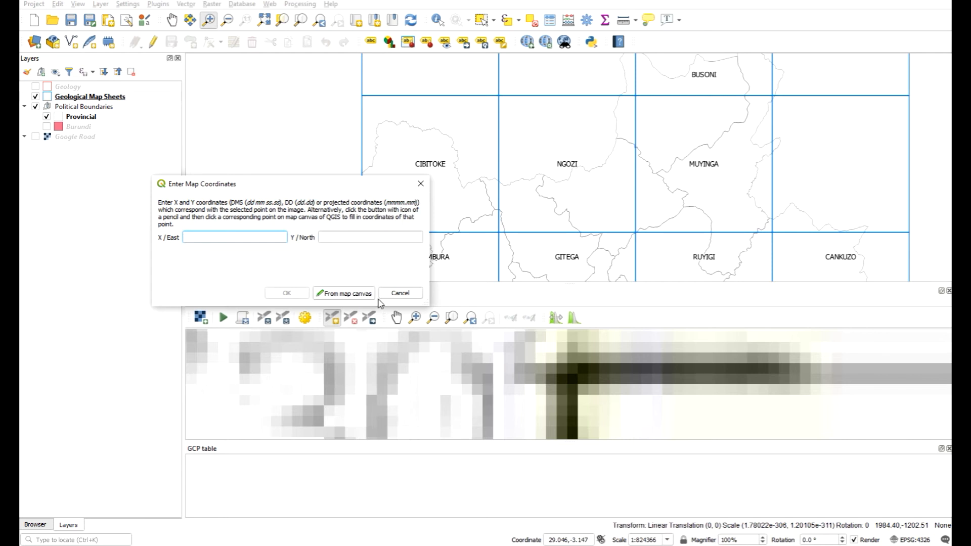
mouse_move(357, 295)
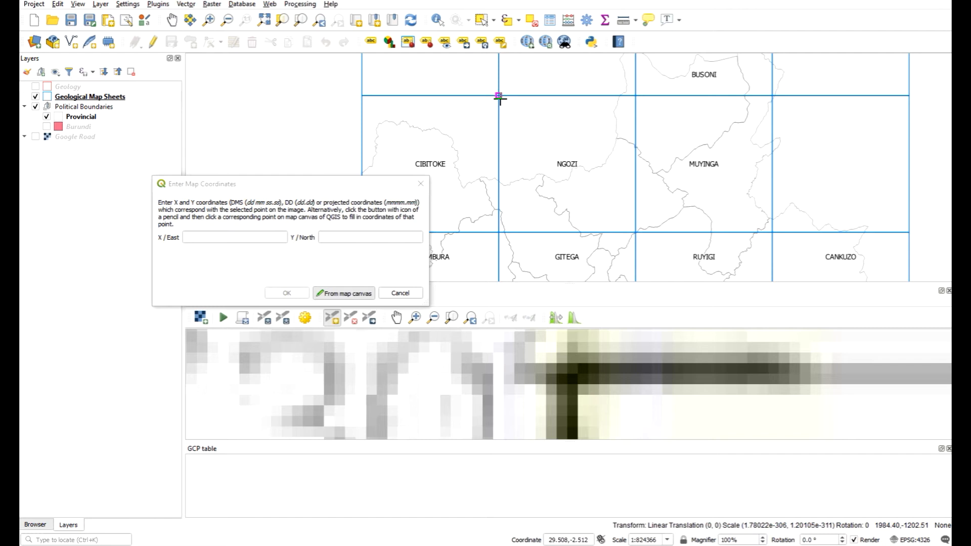
mouse_move(498, 97)
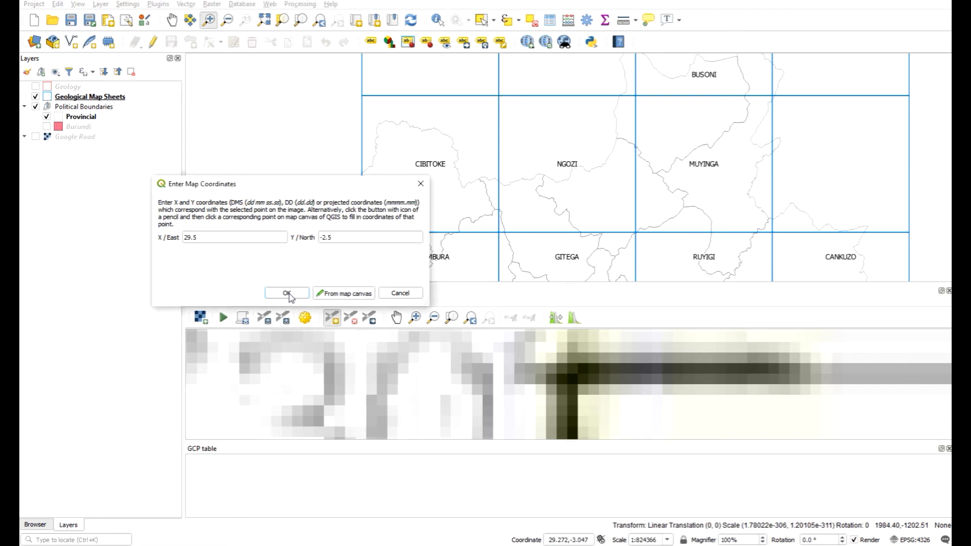
click(286, 293)
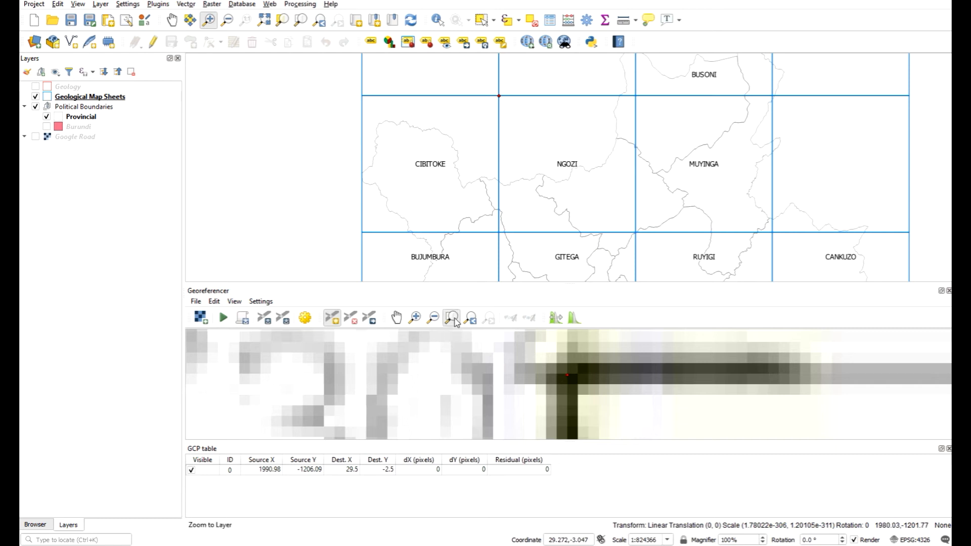
Step: Add control points at the other corner ticks: 30/-2.5, 30/-3 and 29.5/-3
click(415, 317)
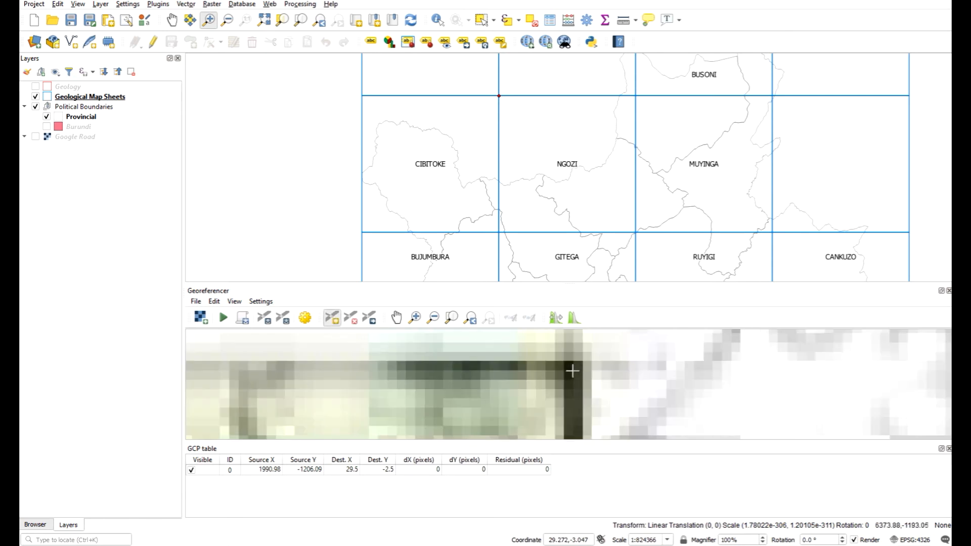
click(571, 370)
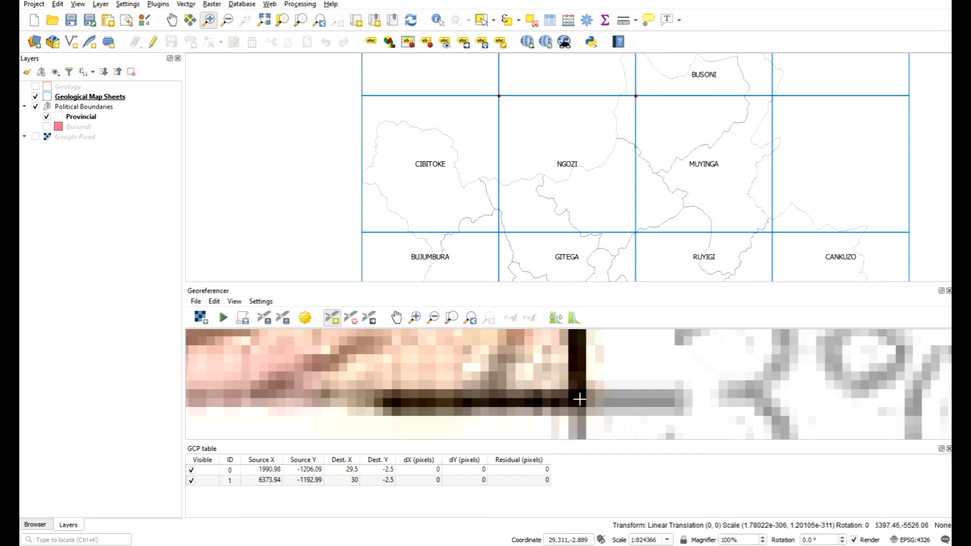
click(414, 318)
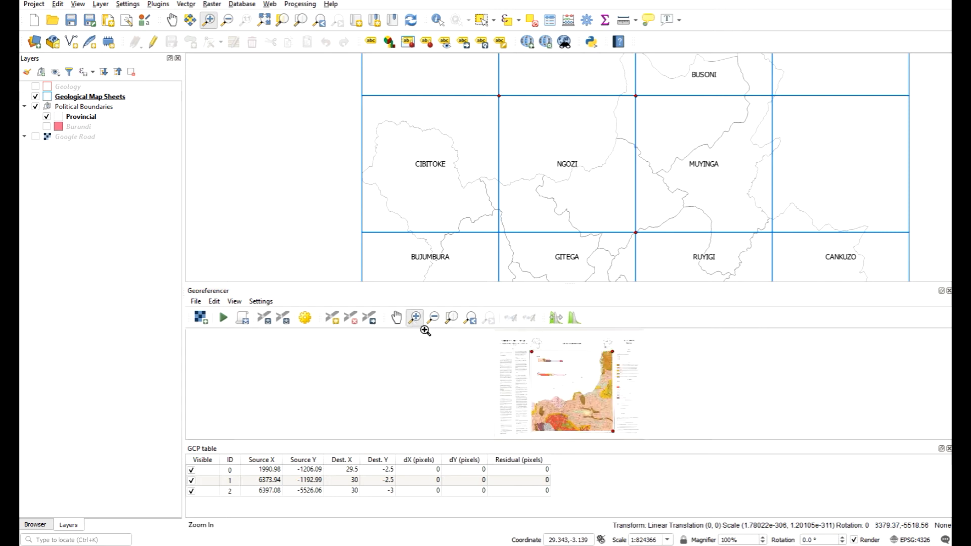
click(415, 317)
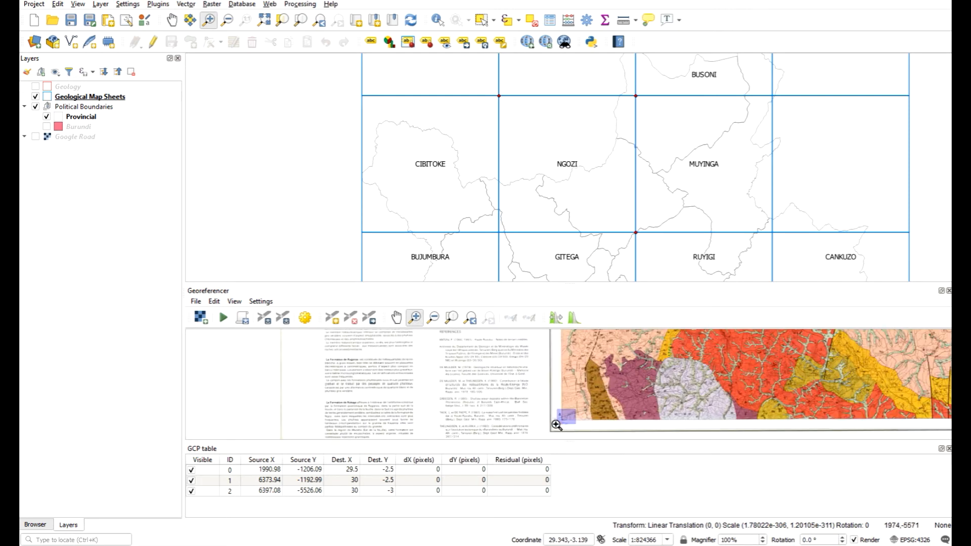
click(556, 426)
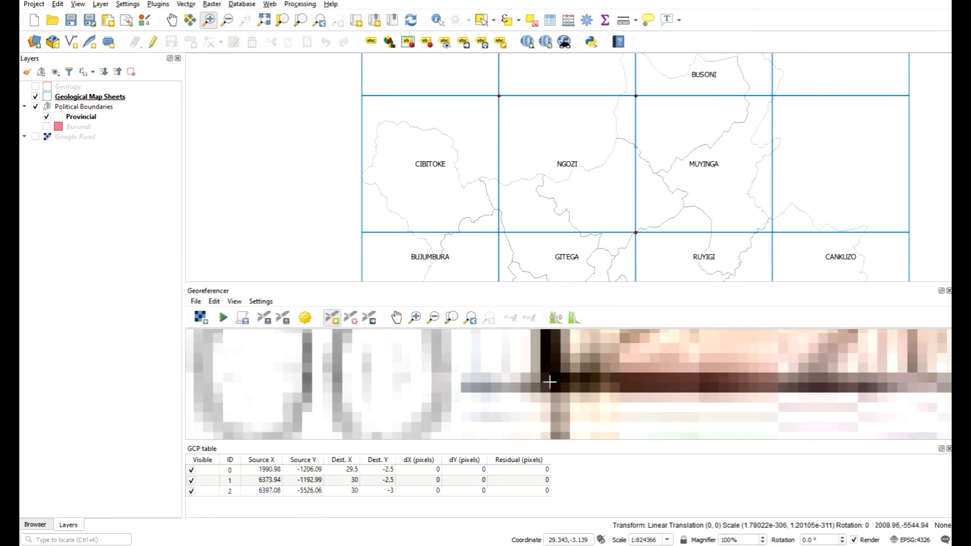
click(499, 232)
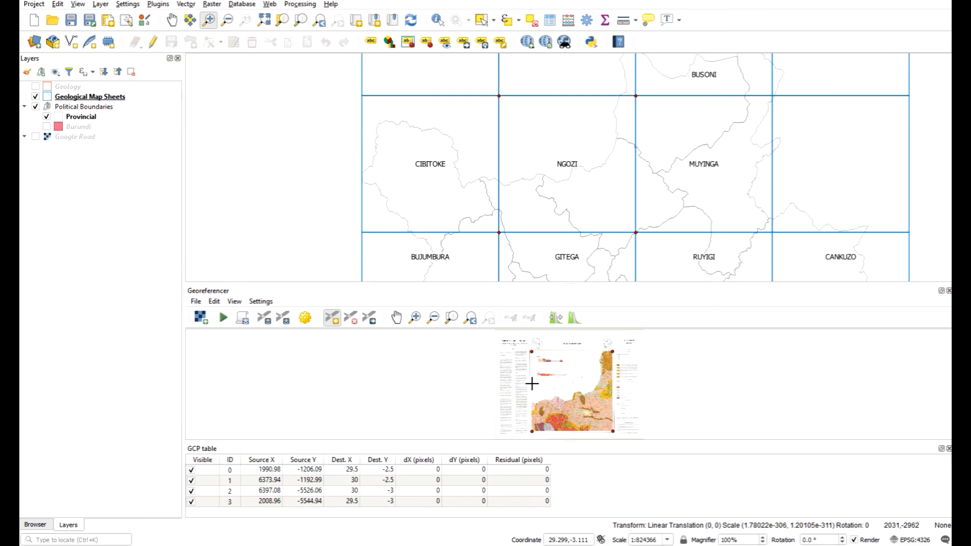
mouse_move(475, 391)
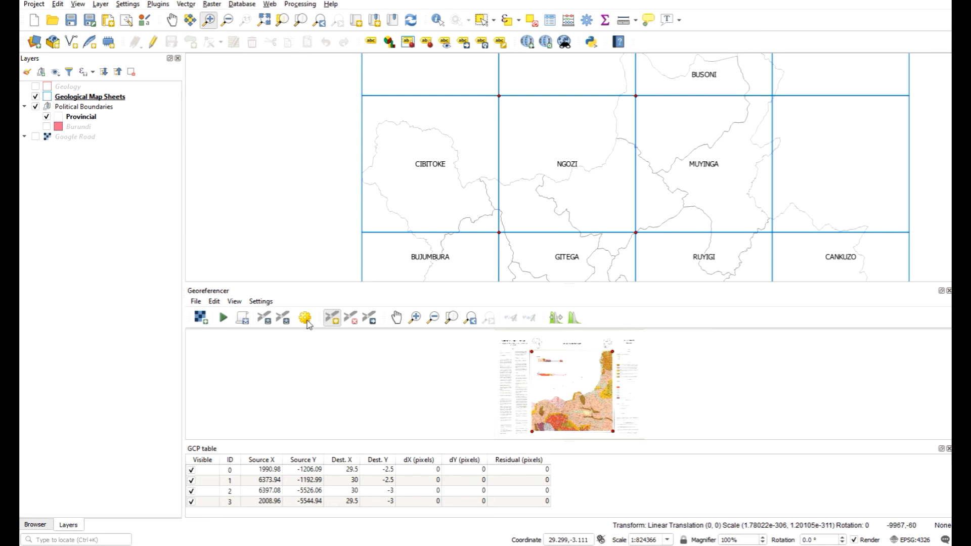
Step: Choose Polynomial 1 as the transformation type in Transformation Settings
click(304, 317)
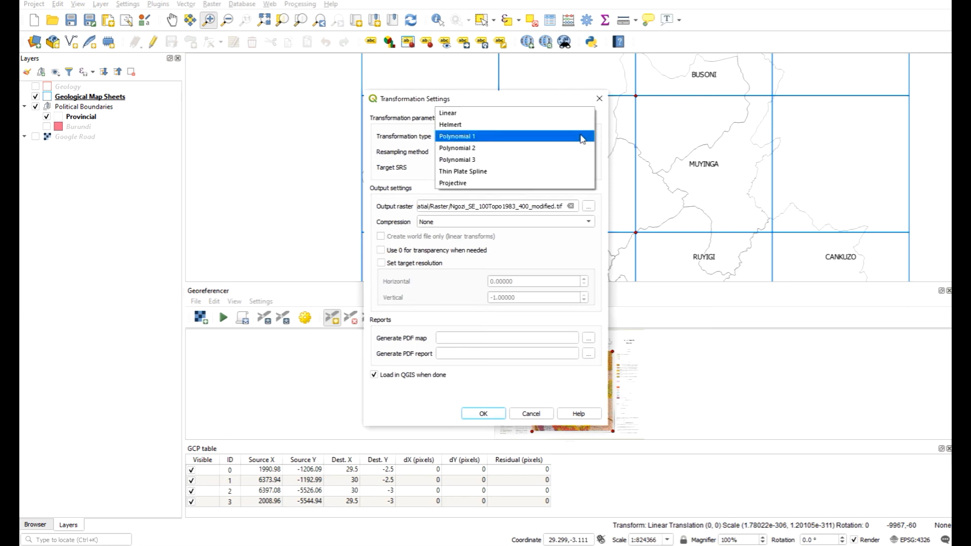
mouse_move(504, 125)
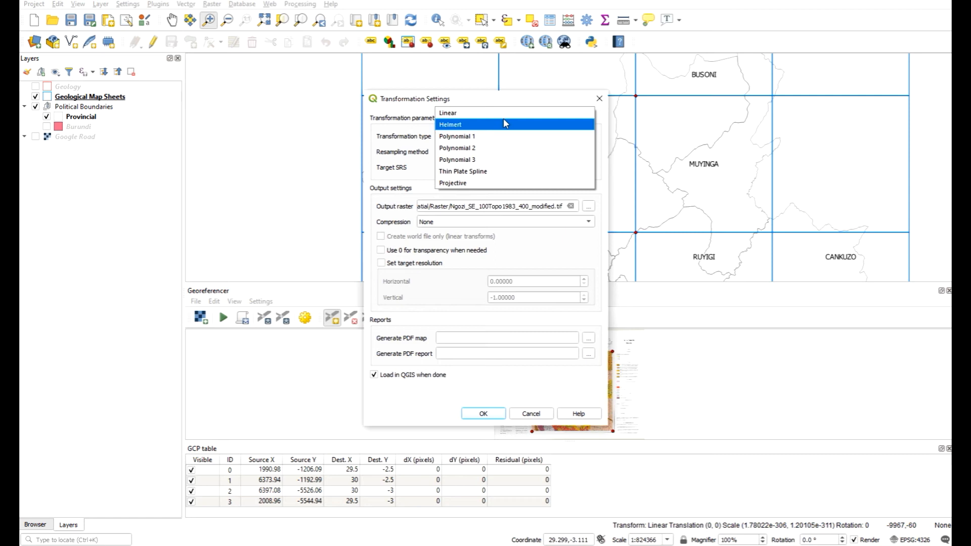
mouse_move(448, 112)
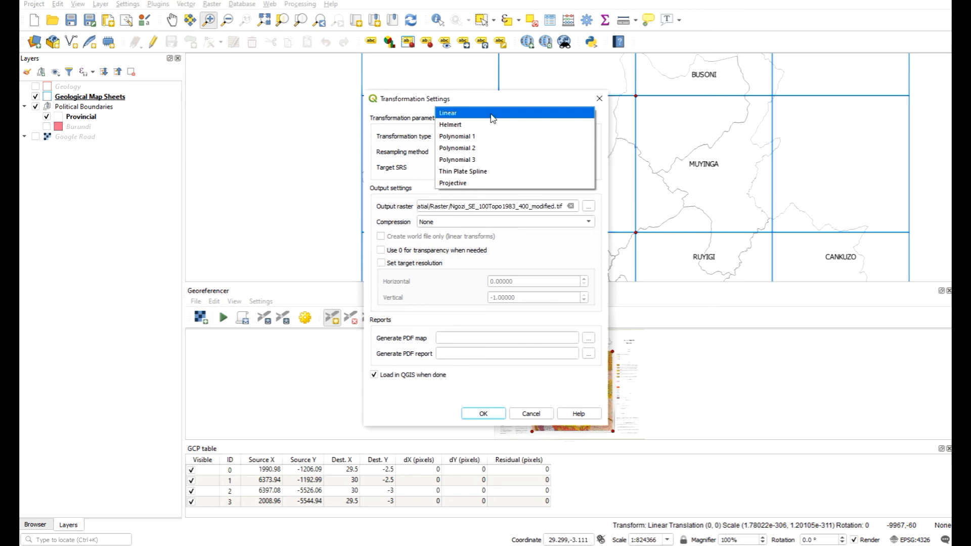
mouse_move(489, 119)
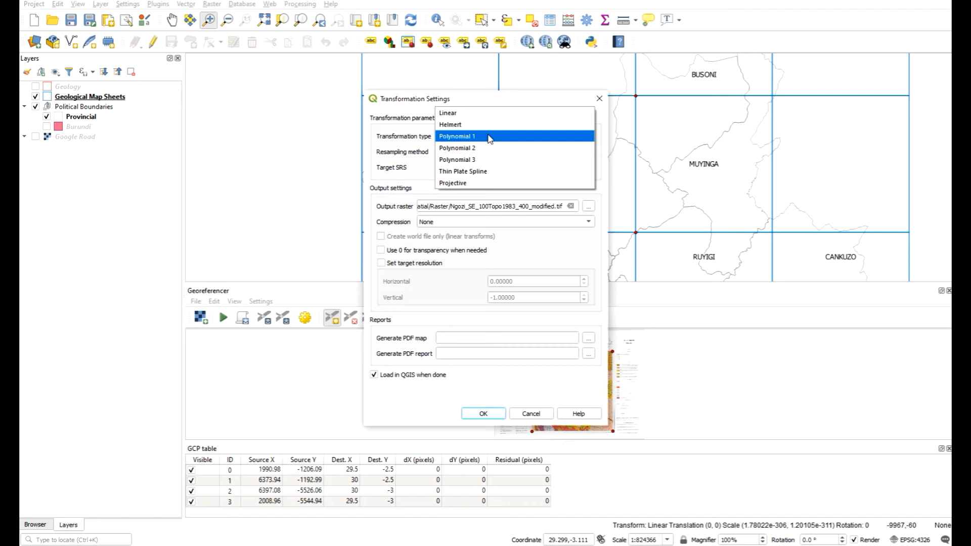
click(457, 135)
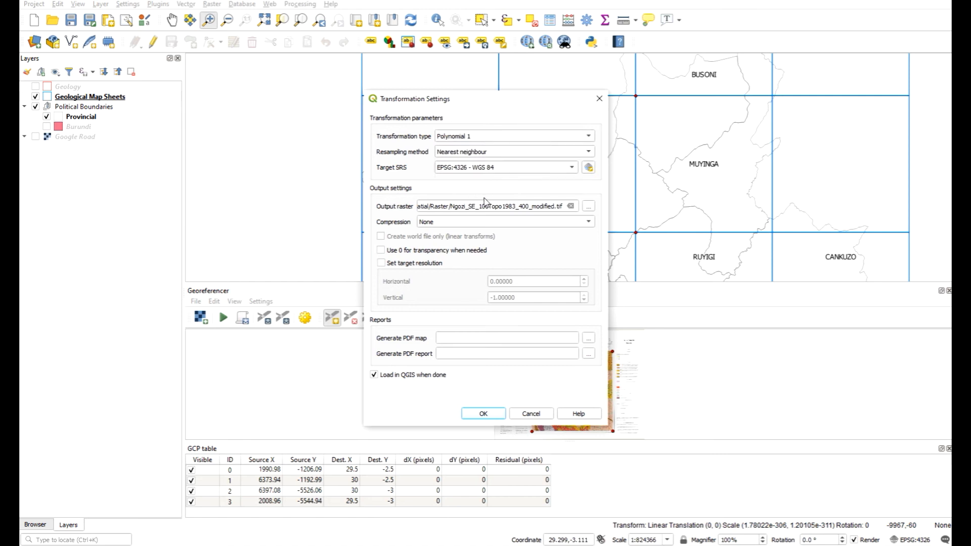
mouse_move(467, 184)
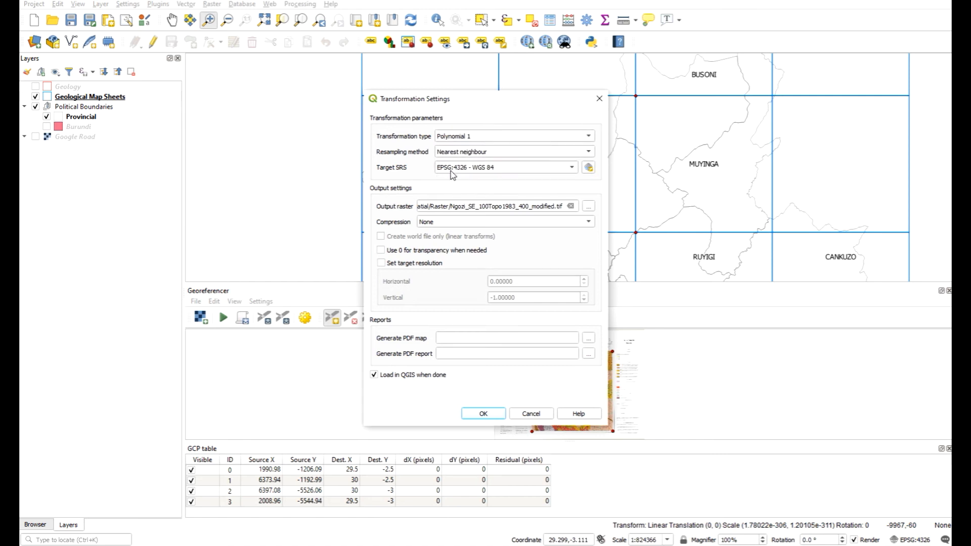
mouse_move(429, 216)
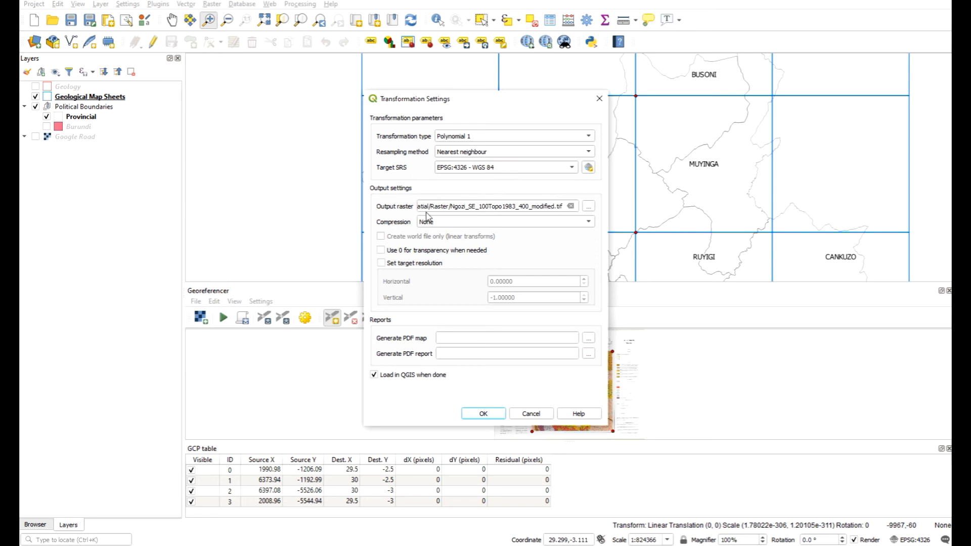
mouse_move(437, 218)
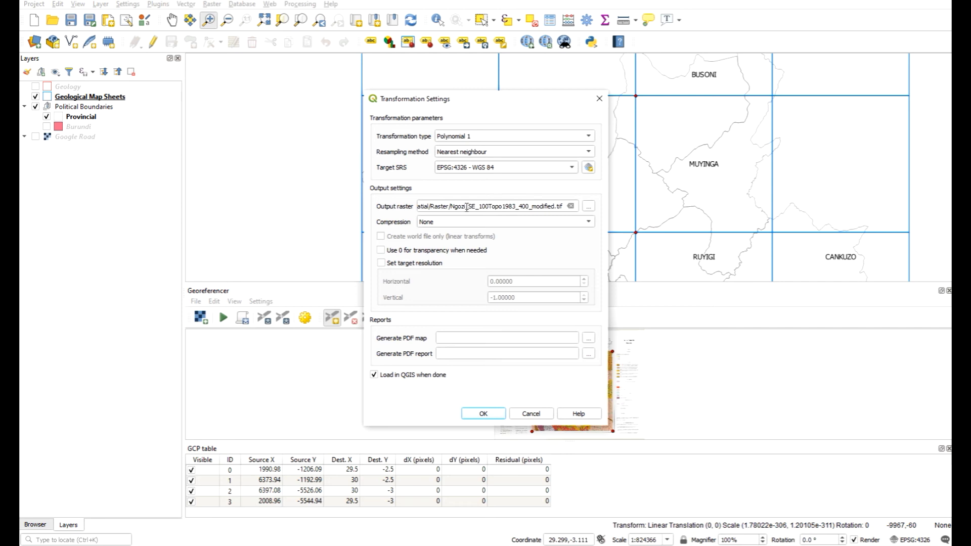
Step: Rename the output raster to Ngozi.tif and confirm the transformation settings
double_click(496, 206)
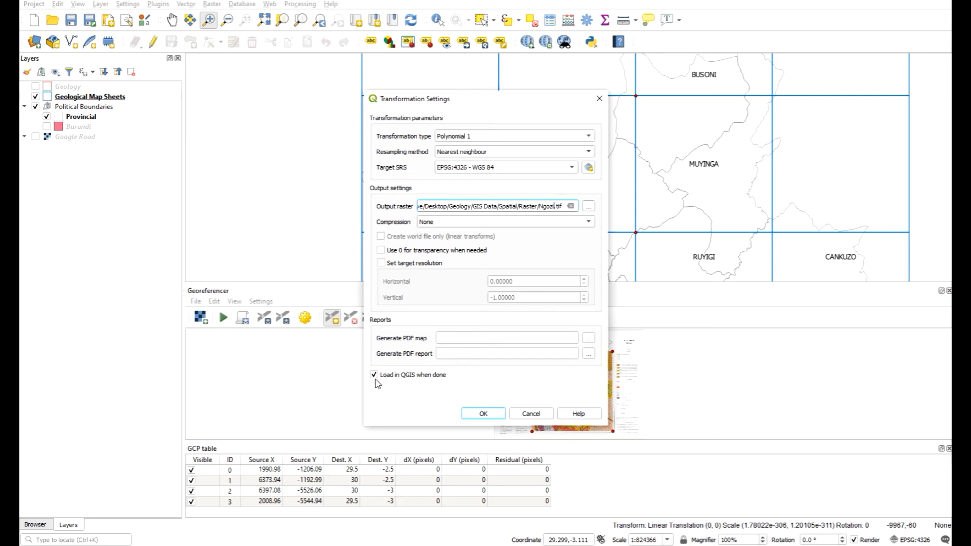
mouse_move(550, 446)
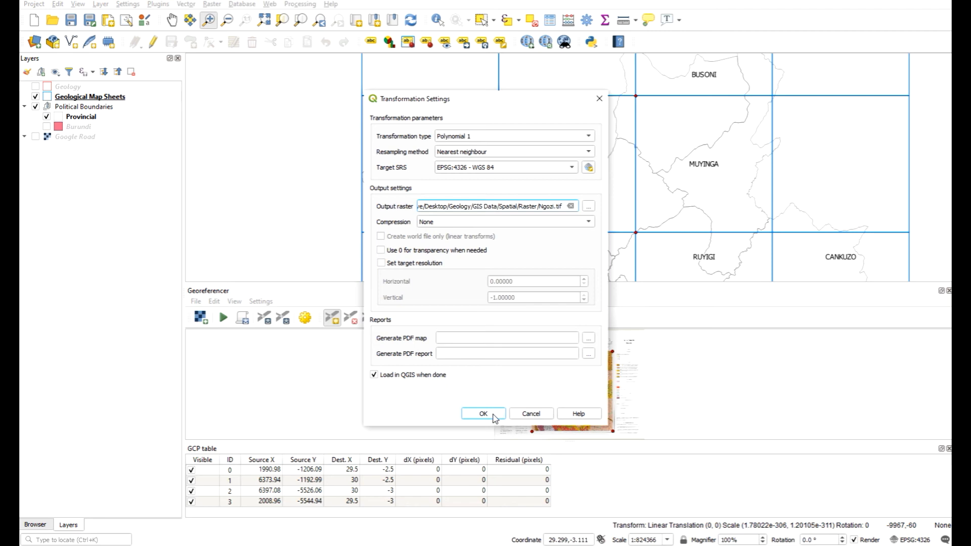
click(483, 413)
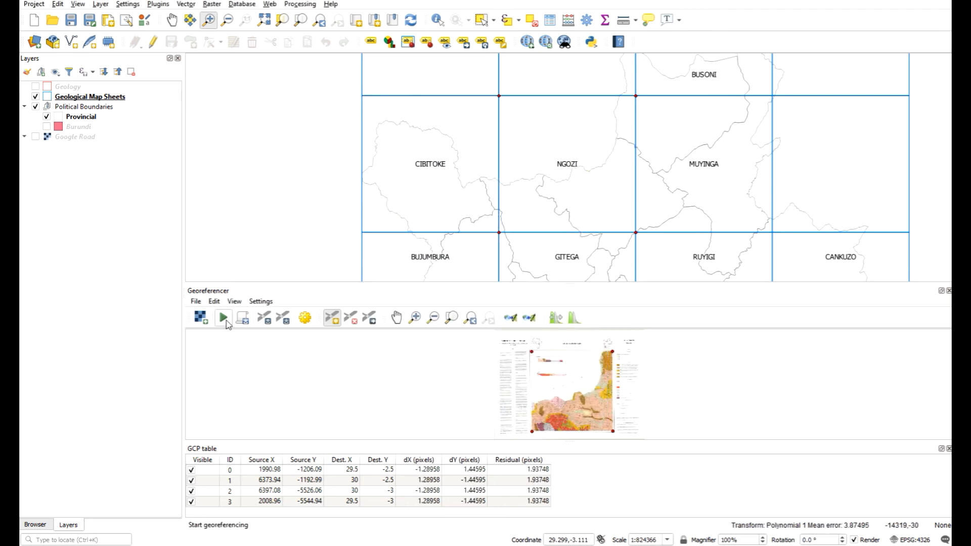
mouse_move(223, 317)
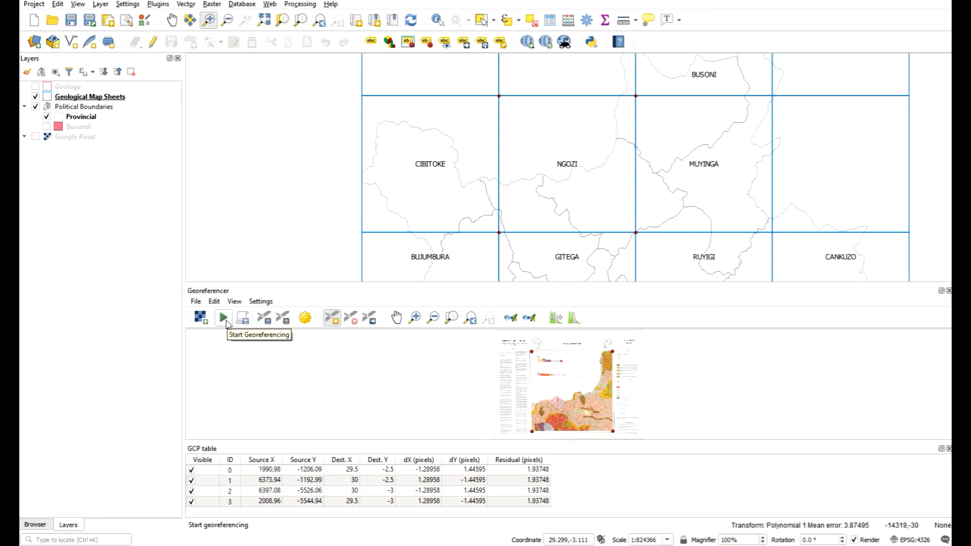
Step: Run Start Georeferencing and let the Ngozi raster load as a layer
click(222, 317)
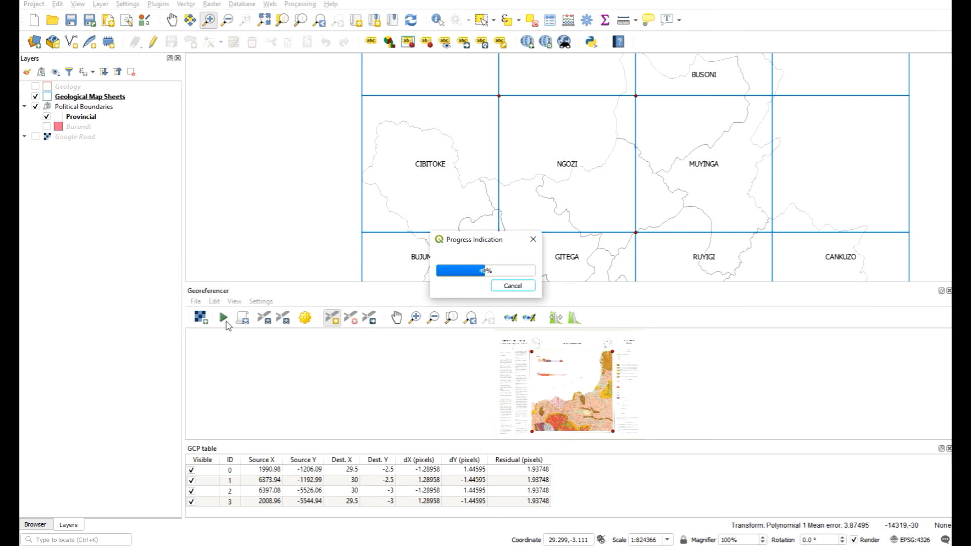
click(221, 317)
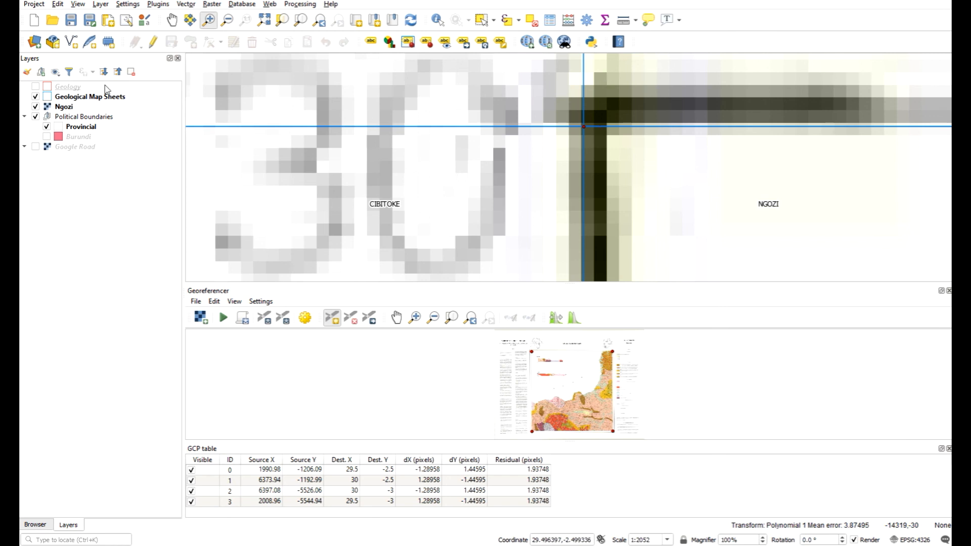
Step: Select the new Ngozi raster layer to show the whole map inside its NGOZI sheet grid cell
click(63, 107)
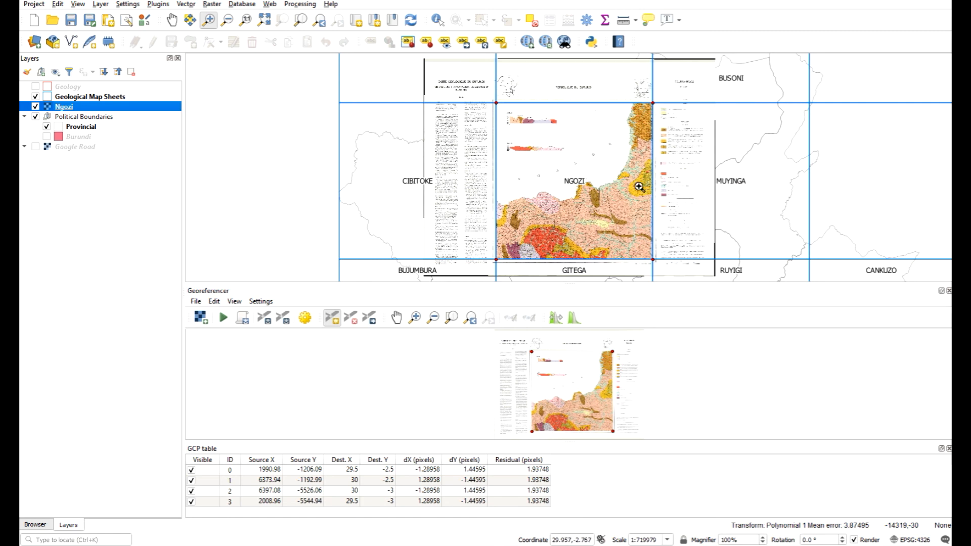
mouse_move(593, 227)
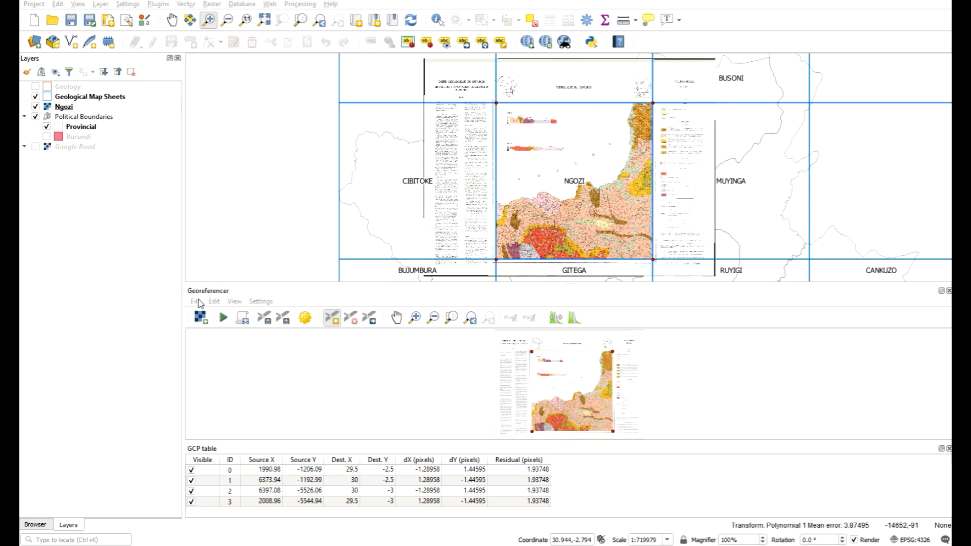
Step: Reset the Georeferencer to clear its control points, then select the Geological Map Sheets and Geology layers
click(195, 302)
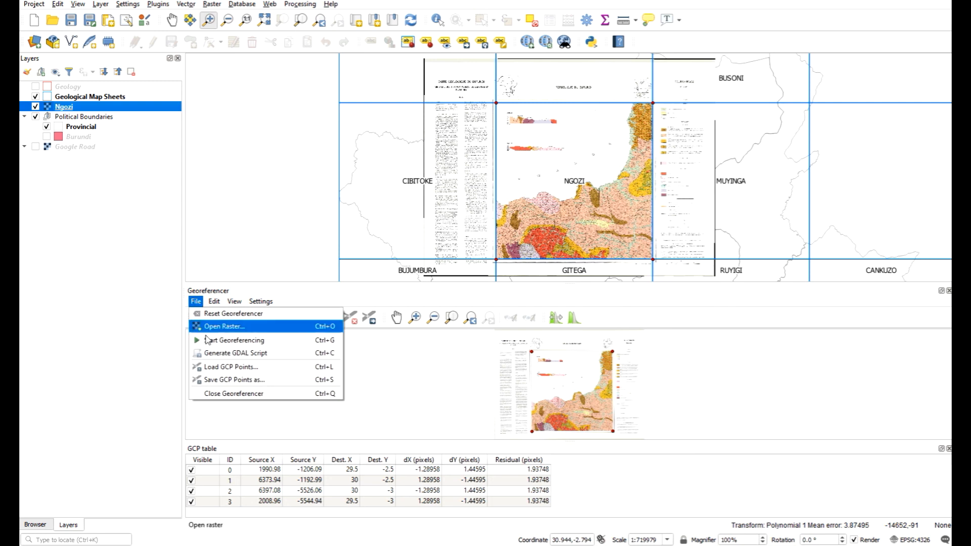
click(234, 314)
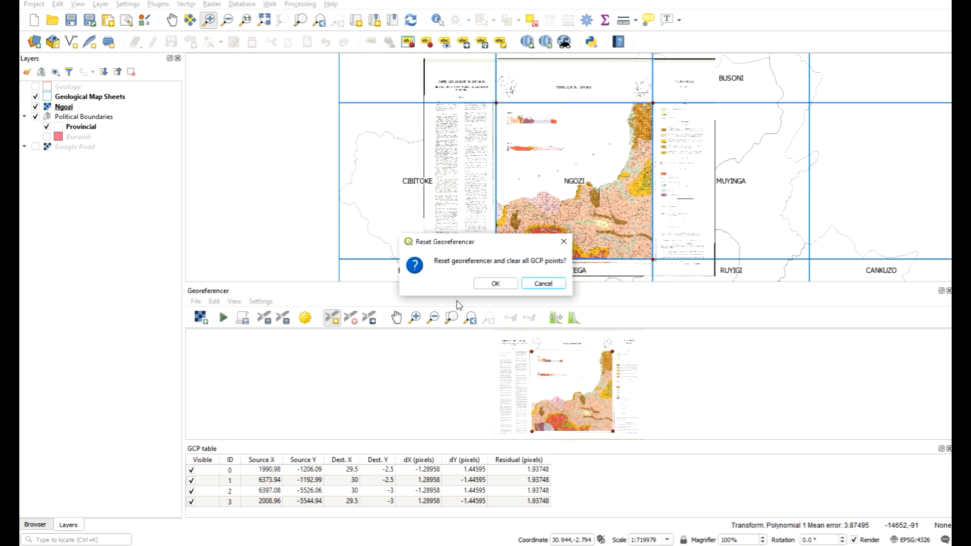
click(495, 283)
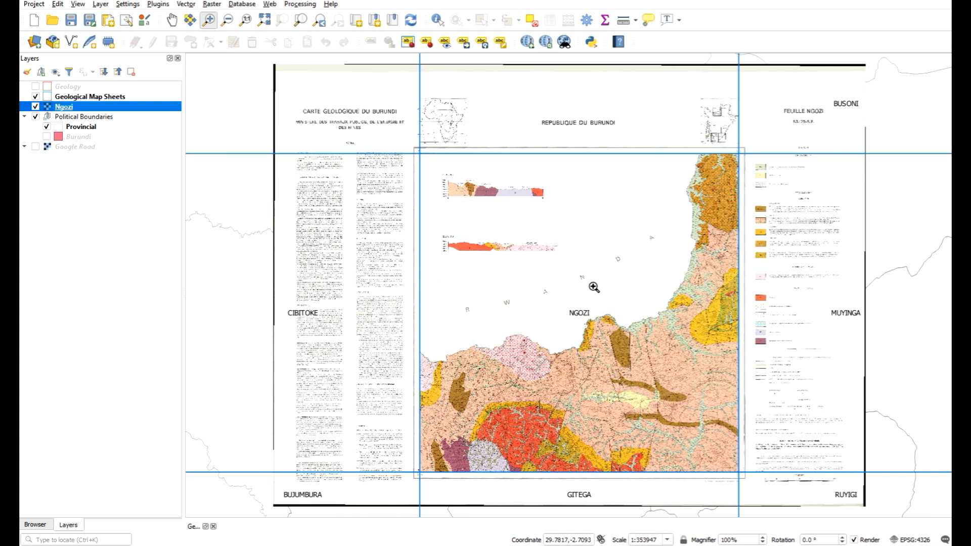
mouse_move(466, 475)
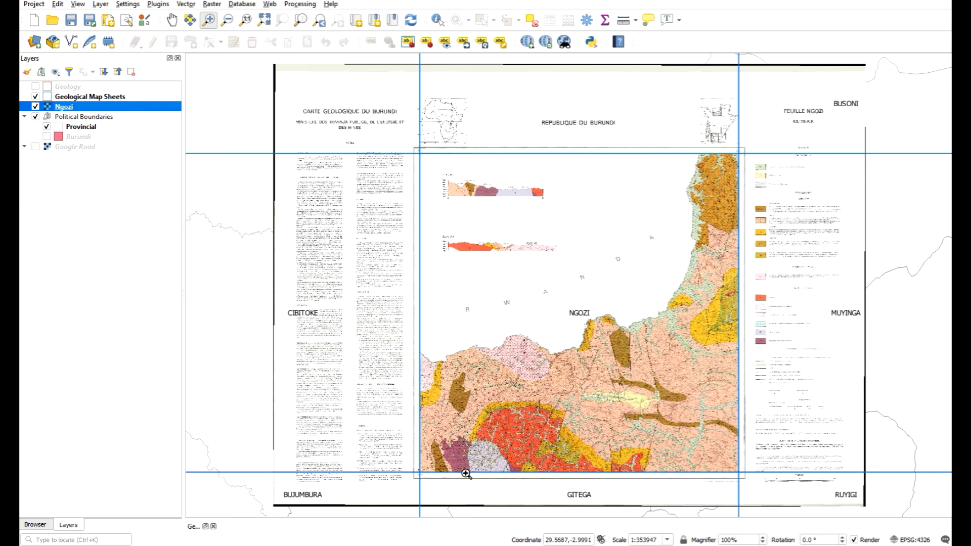
mouse_move(477, 366)
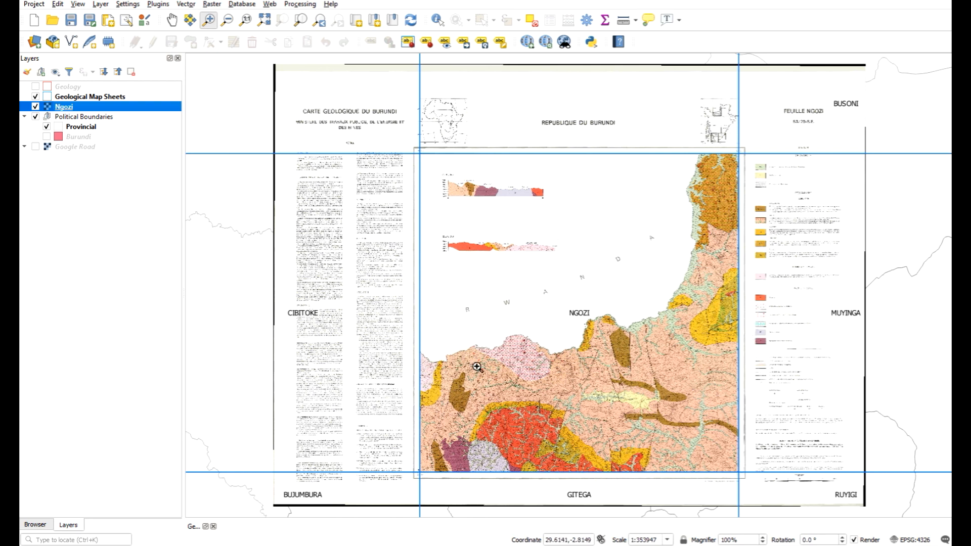
click(90, 97)
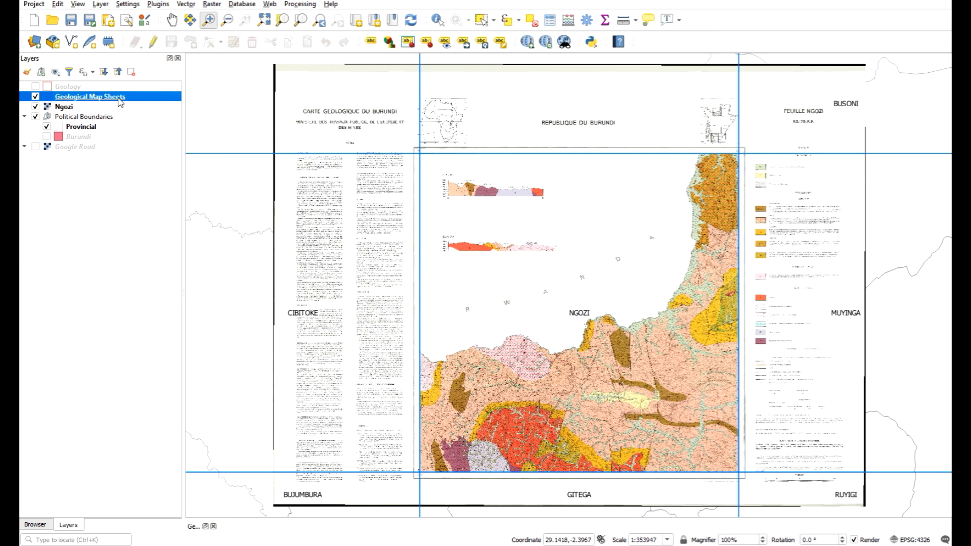
click(69, 86)
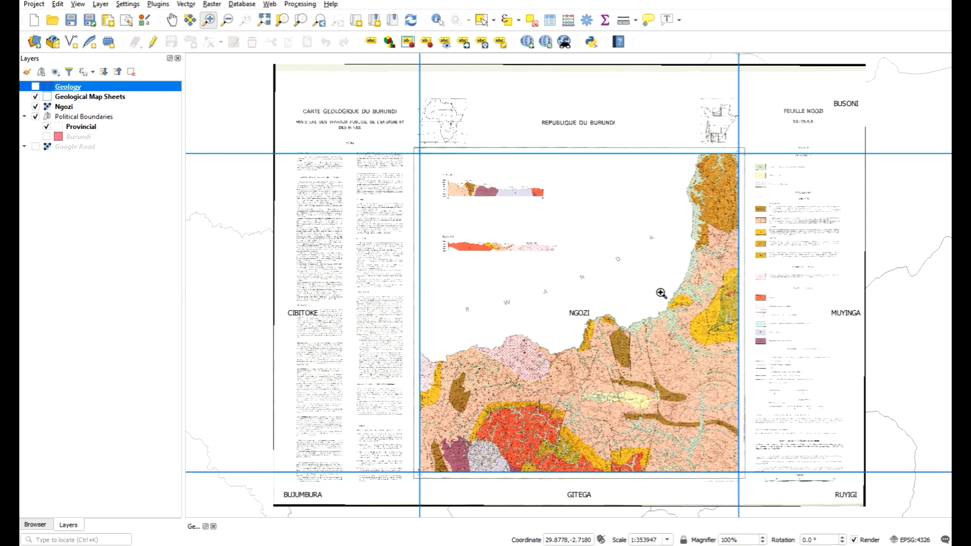
mouse_move(645, 350)
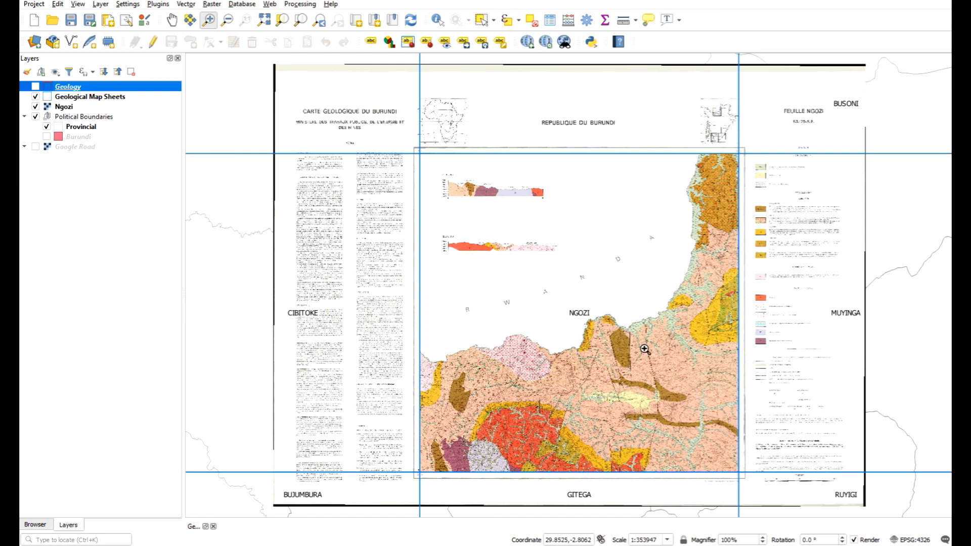